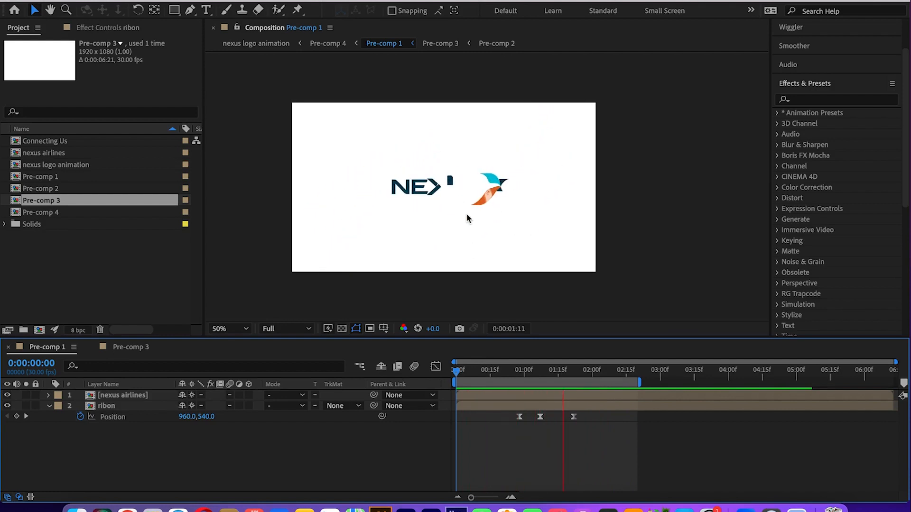
# - Scrub Pre-comp 1's ribbon and NEXUS reveal back and forth from the start
pyautogui.click(512, 370)
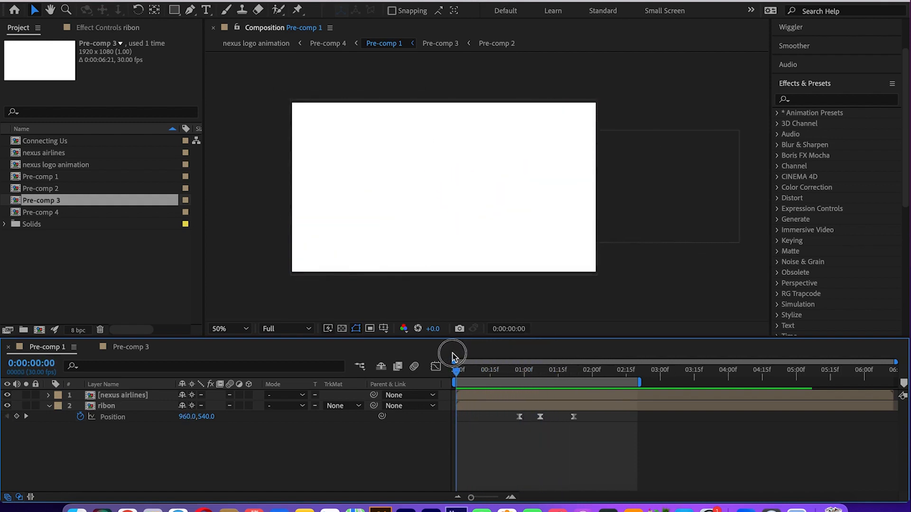
pyautogui.moveTo(455, 354); pyautogui.dragTo(481, 355)
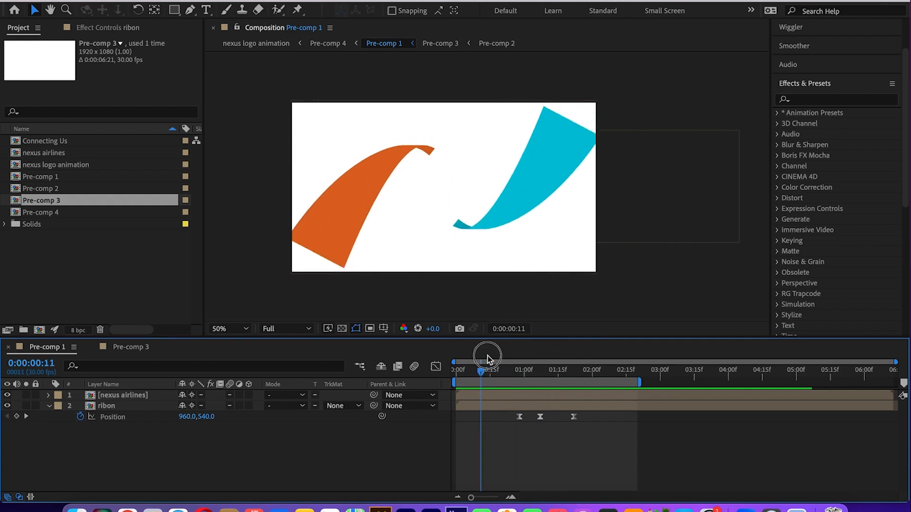
pyautogui.moveTo(481, 355); pyautogui.dragTo(567, 354)
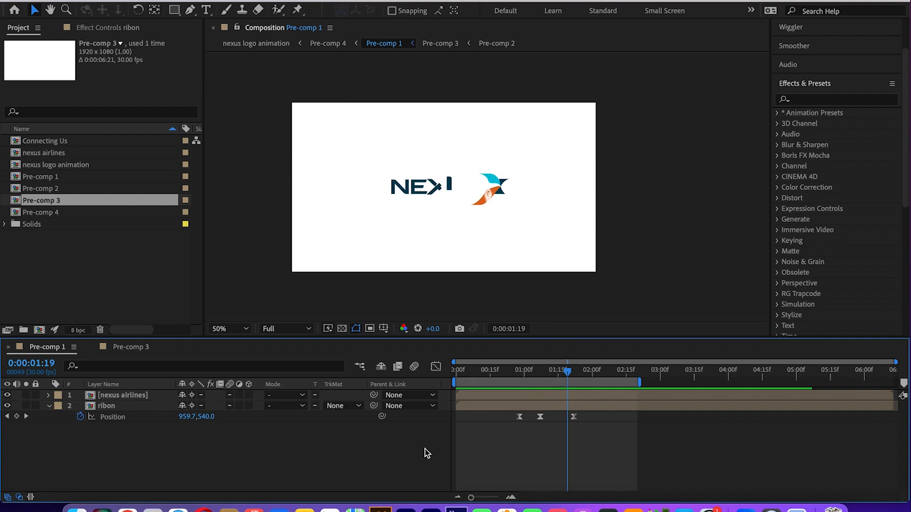
pyautogui.moveTo(510, 380)
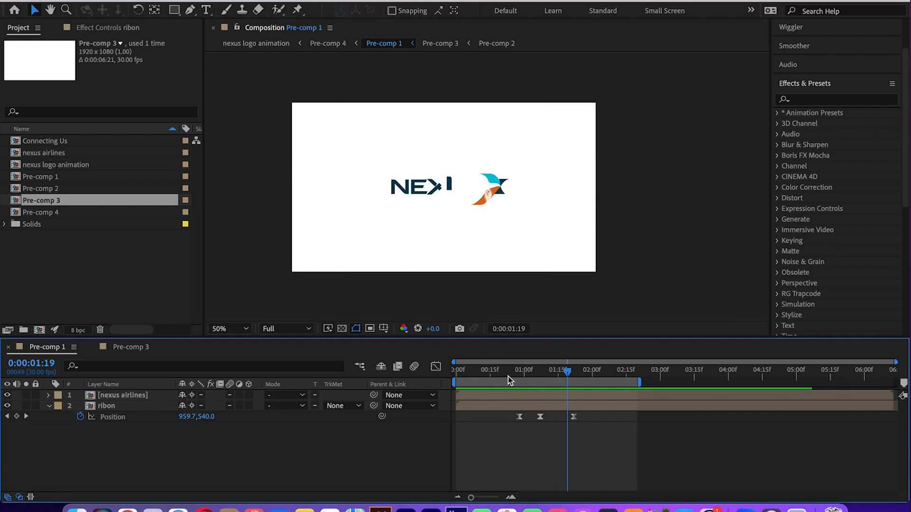
pyautogui.moveTo(567, 370); pyautogui.dragTo(478, 371)
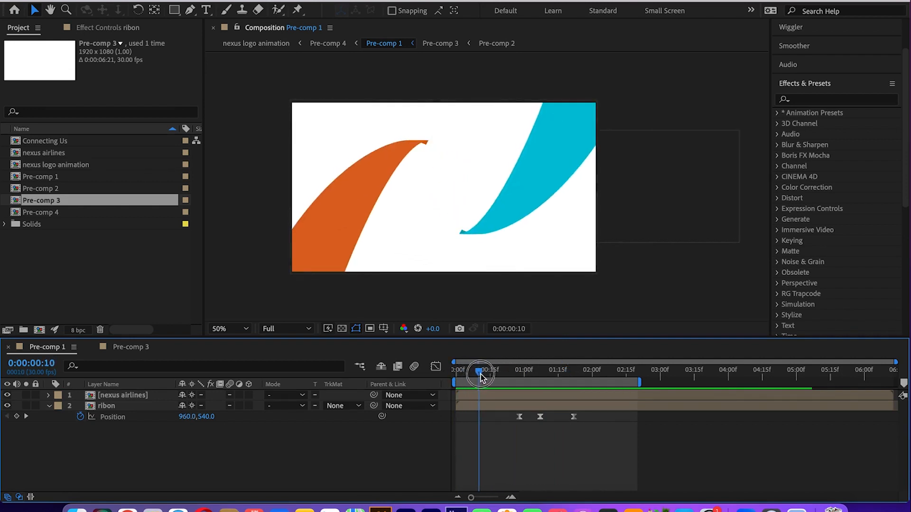
pyautogui.moveTo(478, 374); pyautogui.dragTo(575, 380)
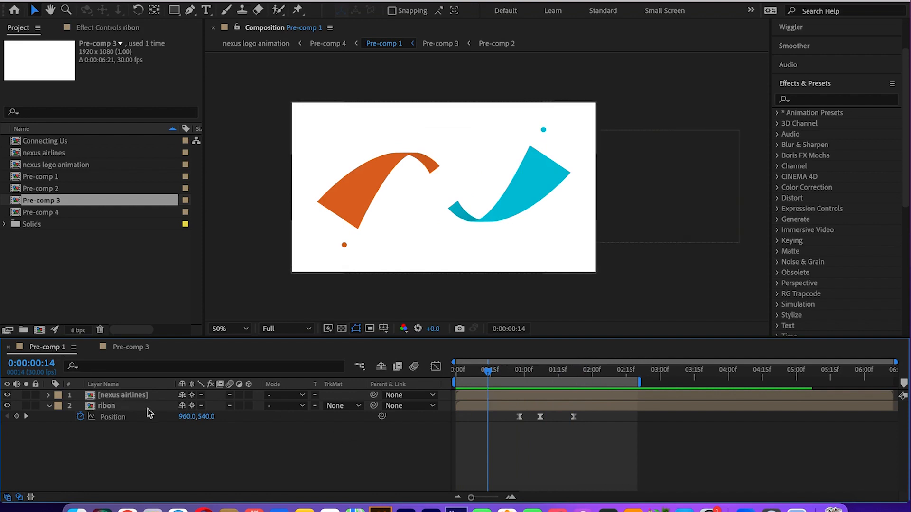
# - Stop at 0:00:02:00 on the complete logo and select the ribon layer
pyautogui.click(106, 406)
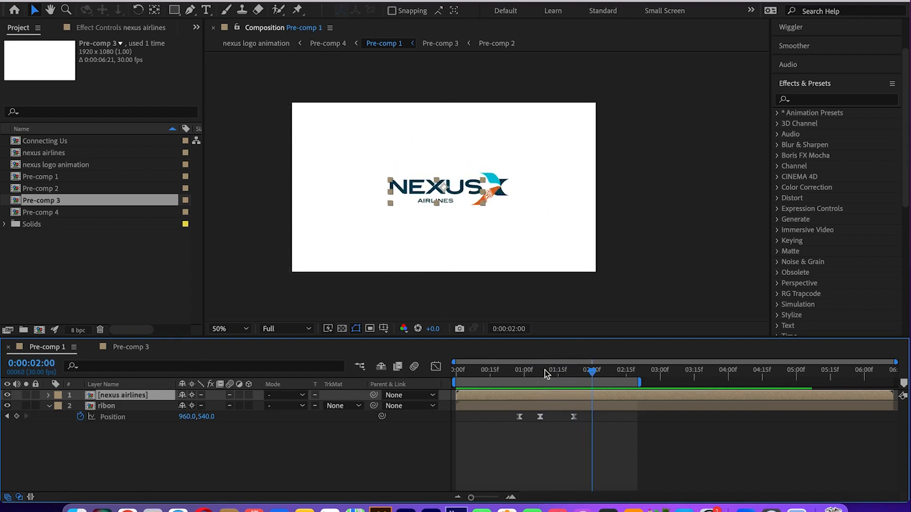
pyautogui.click(6, 395)
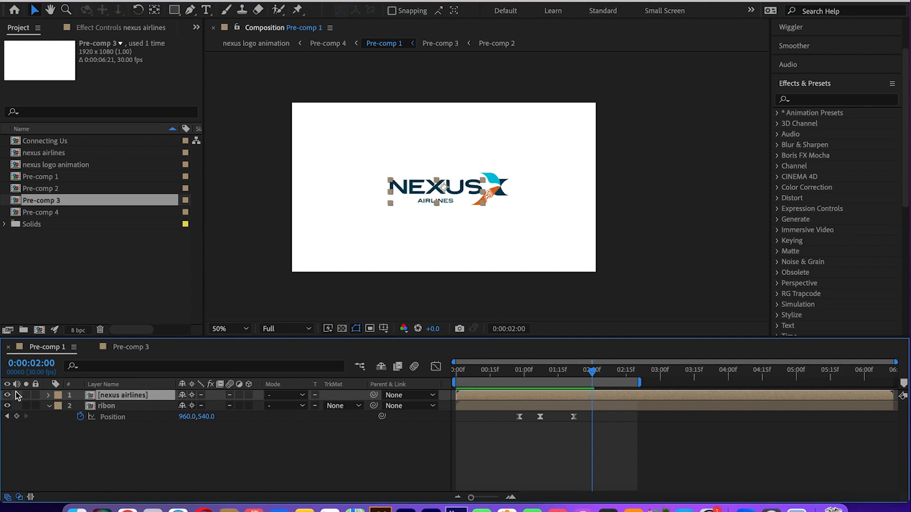
pyautogui.click(106, 406)
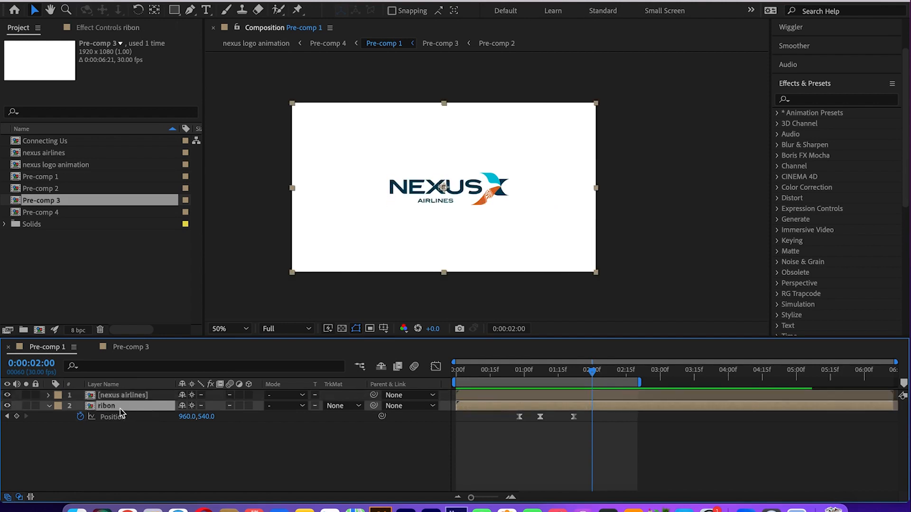
# - Open Pre-comp 3 at frame 6 and select the orange ribbon 1 layer
pyautogui.click(441, 44)
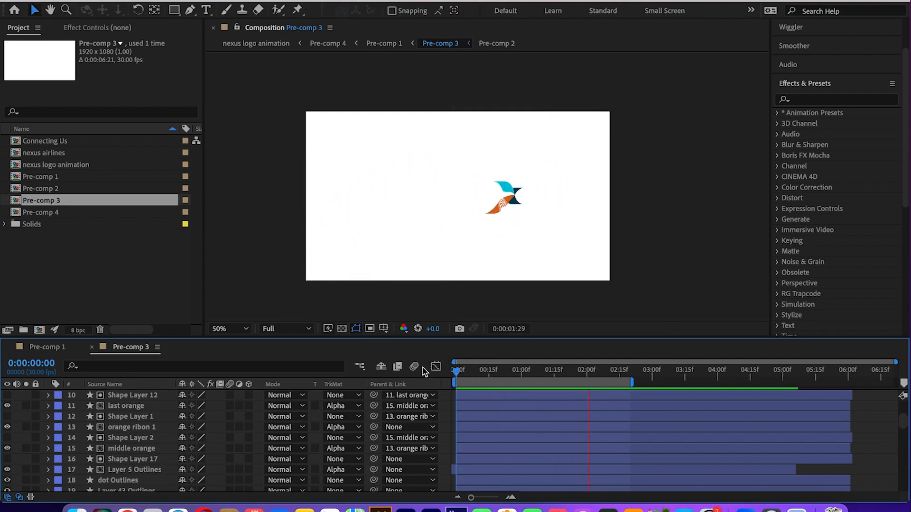
pyautogui.moveTo(455, 370); pyautogui.dragTo(497, 371)
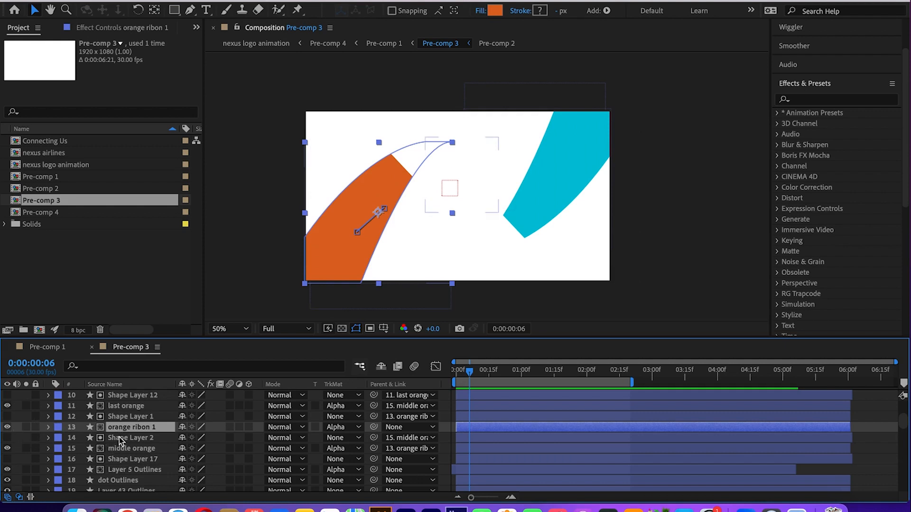
pyautogui.click(131, 417)
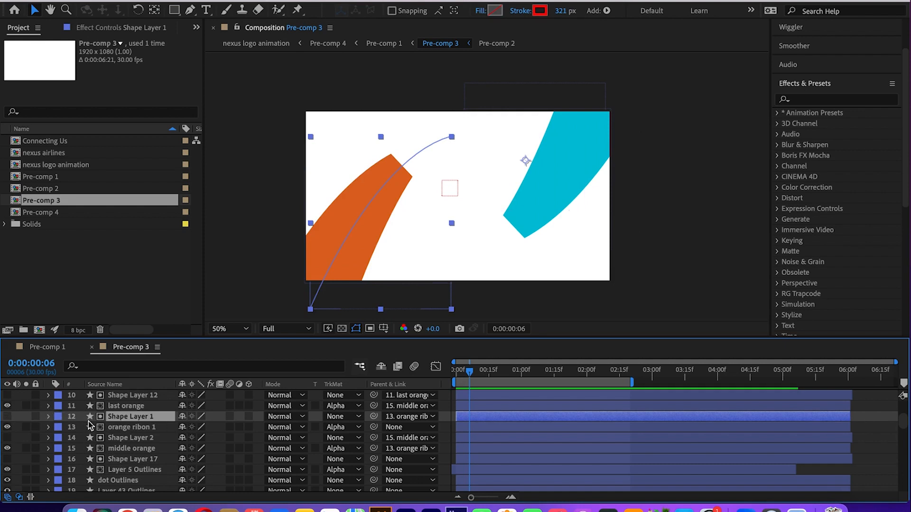
pyautogui.click(128, 427)
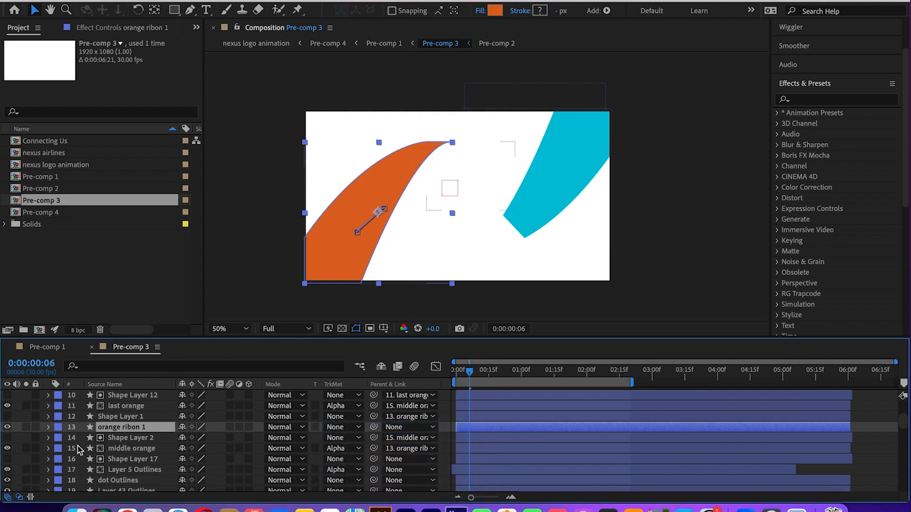
# - Expand orange ribbon 1's Contents > Group 1 > Path 1 in the timeline
pyautogui.click(49, 427)
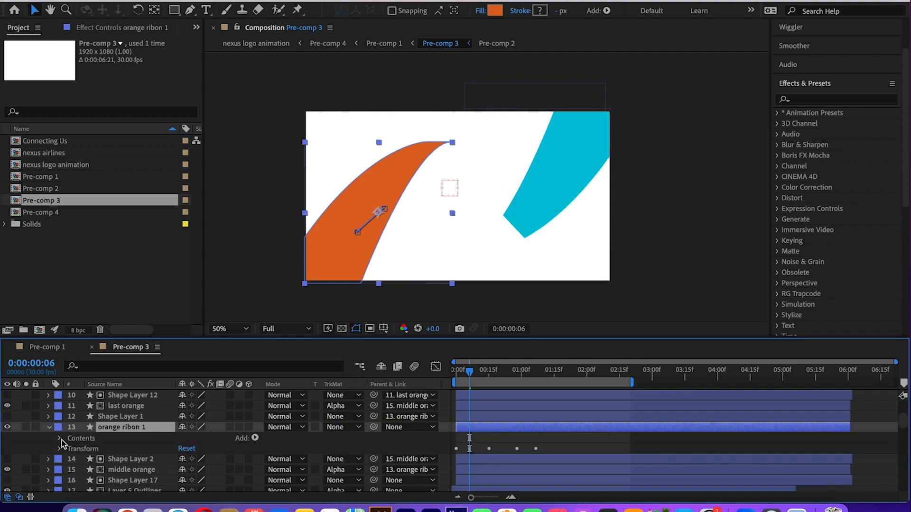
pyautogui.click(60, 438)
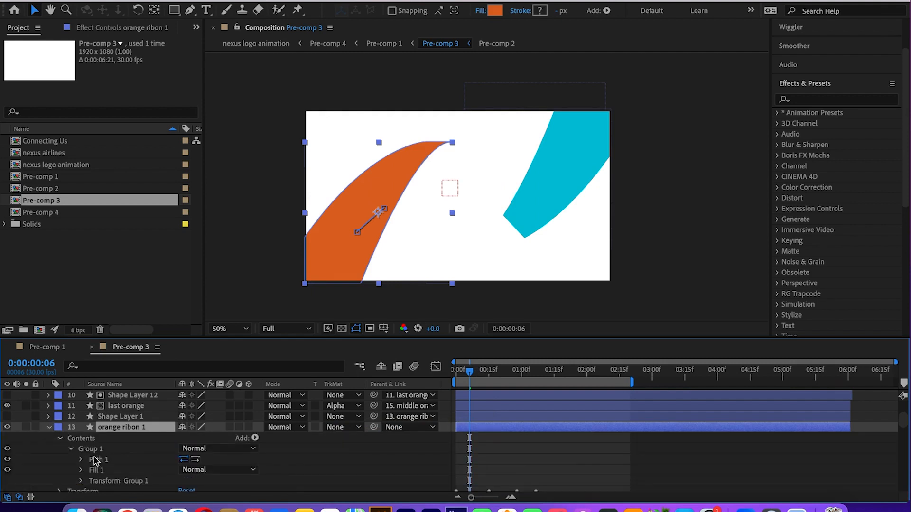
pyautogui.click(80, 459)
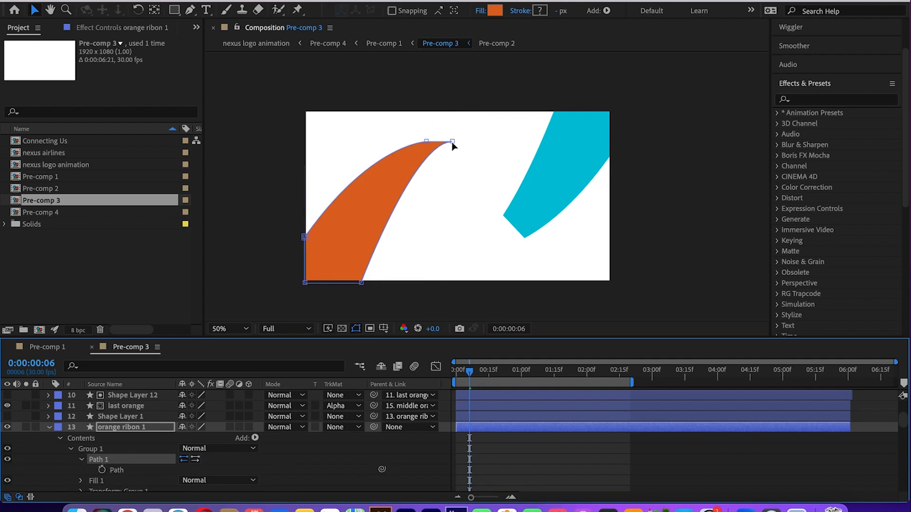
pyautogui.moveTo(453, 143); pyautogui.dragTo(438, 134)
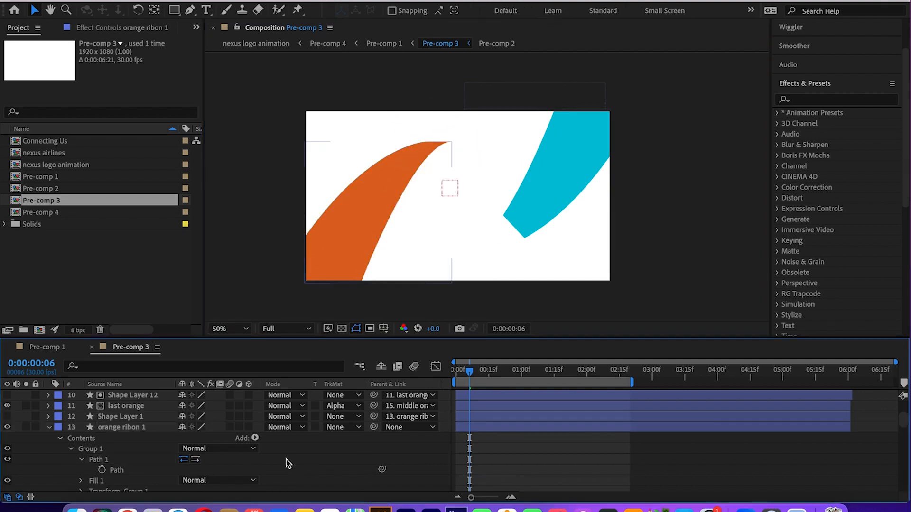
pyautogui.click(122, 427)
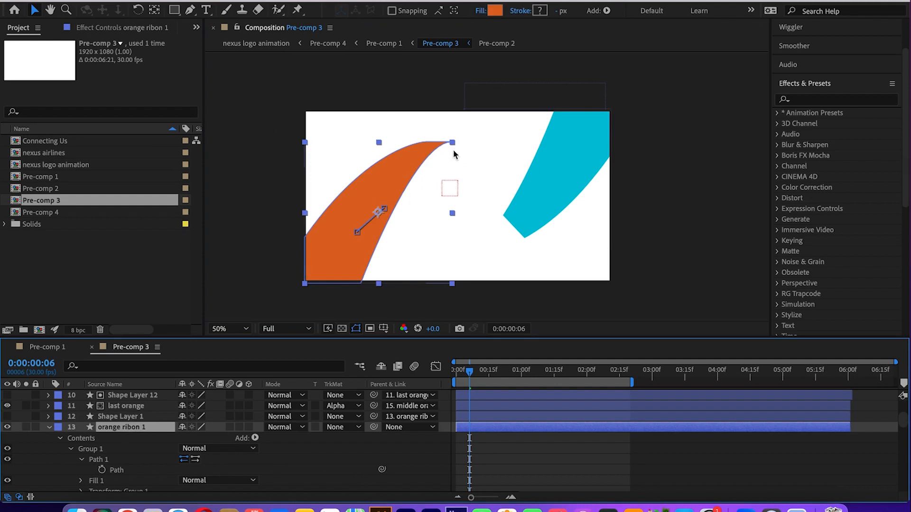
pyautogui.scroll(-3)
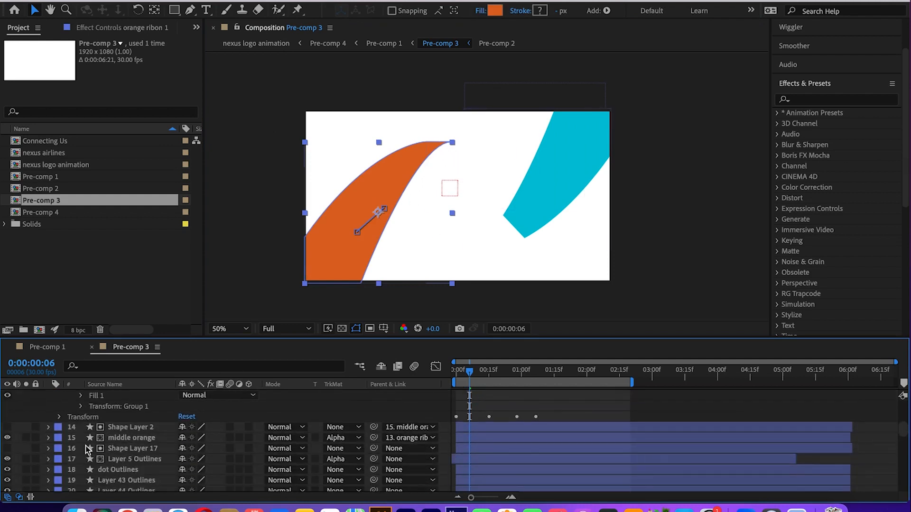
# - Remove the track matte from the middle orange layer
pyautogui.click(129, 438)
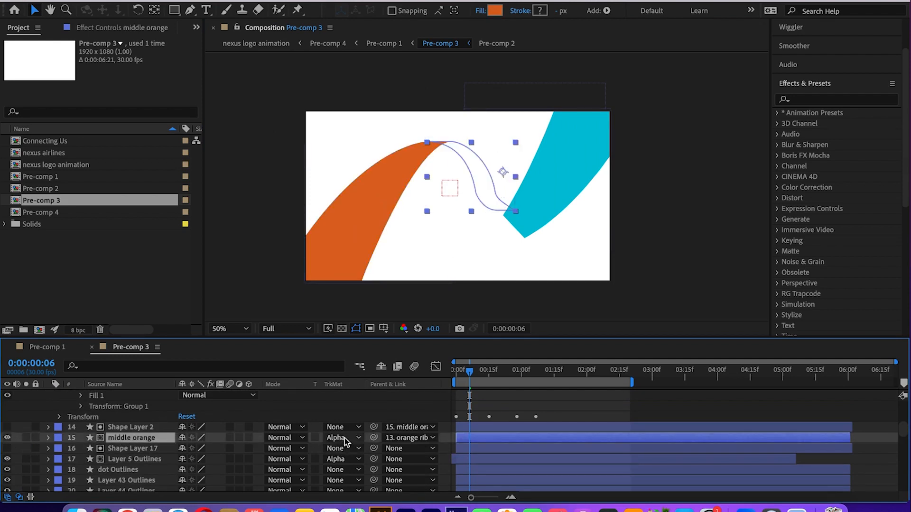
pyautogui.click(342, 438)
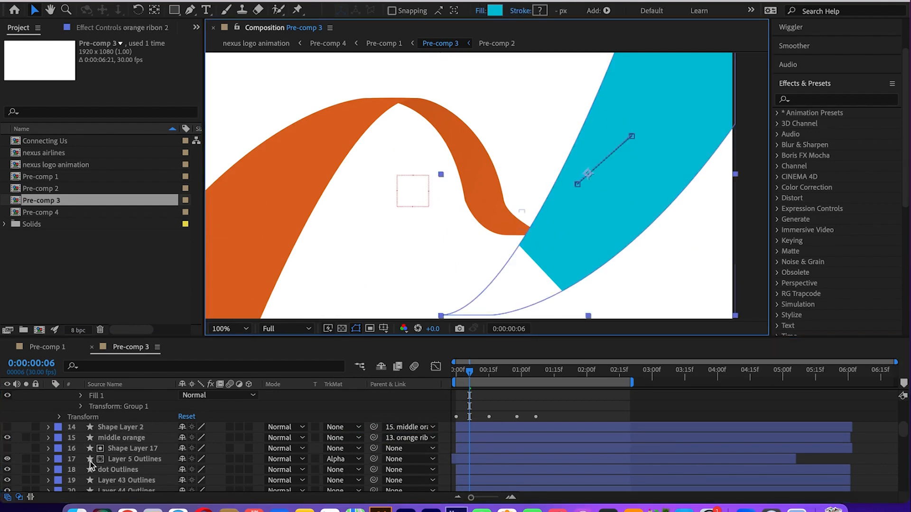
pyautogui.click(126, 437)
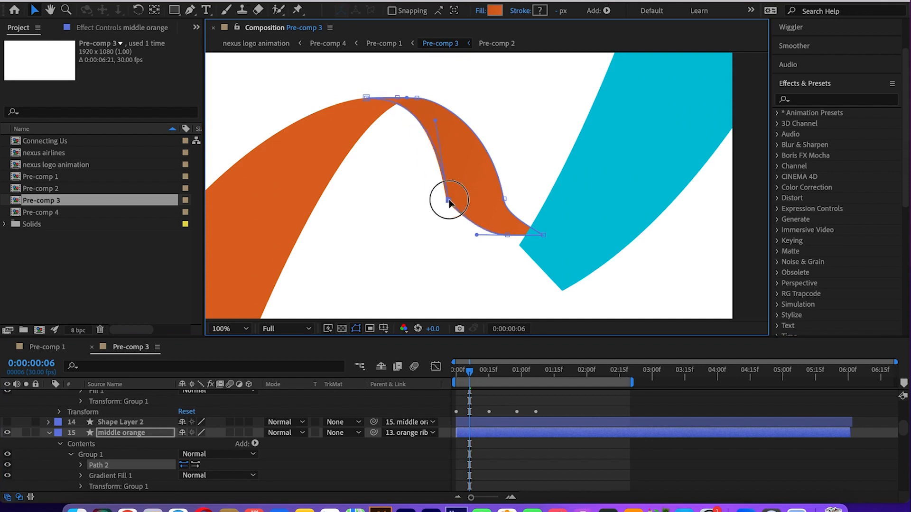
pyautogui.click(226, 328)
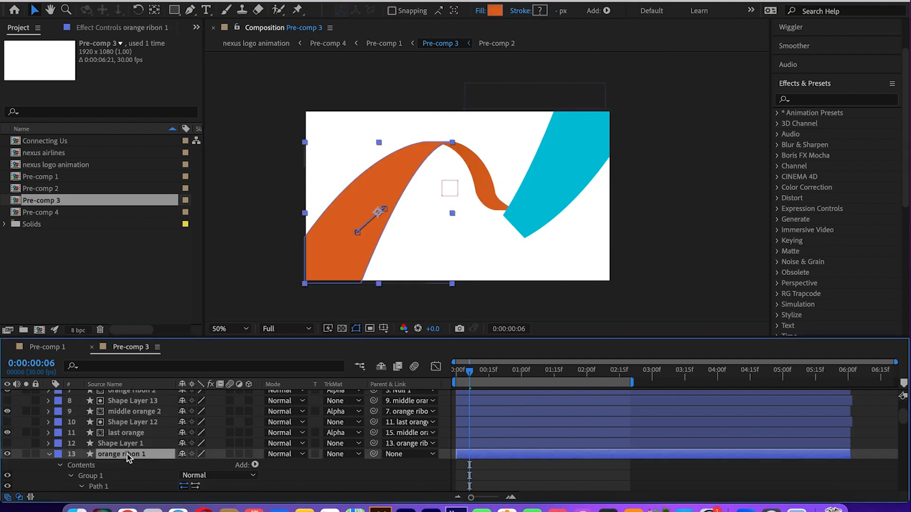
# - Remove the track matte from the last orange layer, orange ribbon 1
pyautogui.click(127, 432)
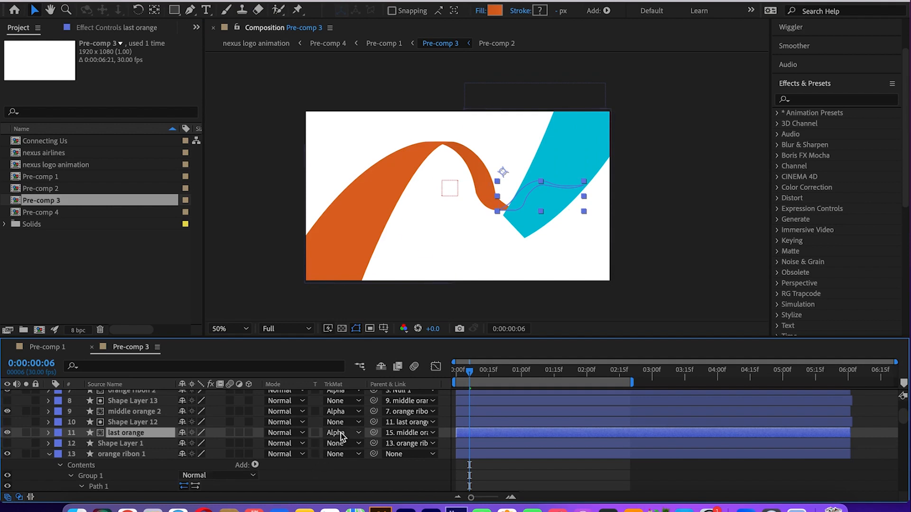
pyautogui.click(342, 433)
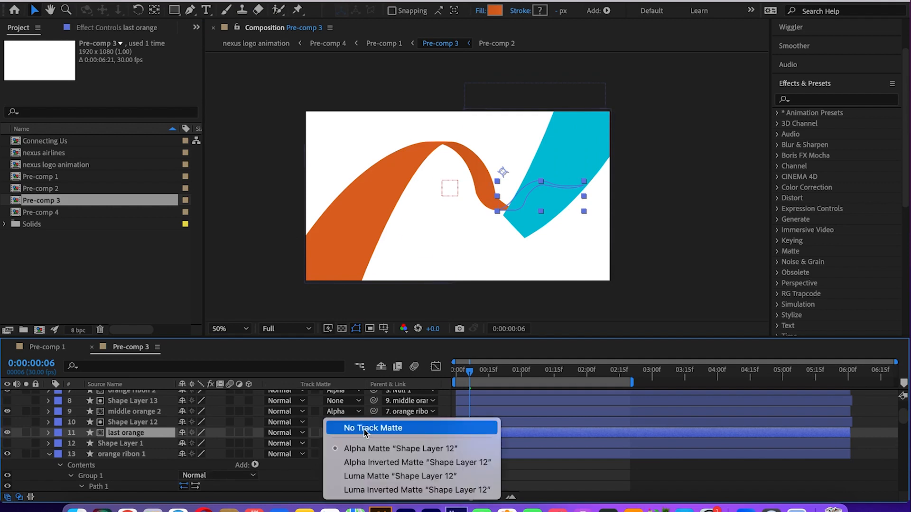
pyautogui.click(374, 428)
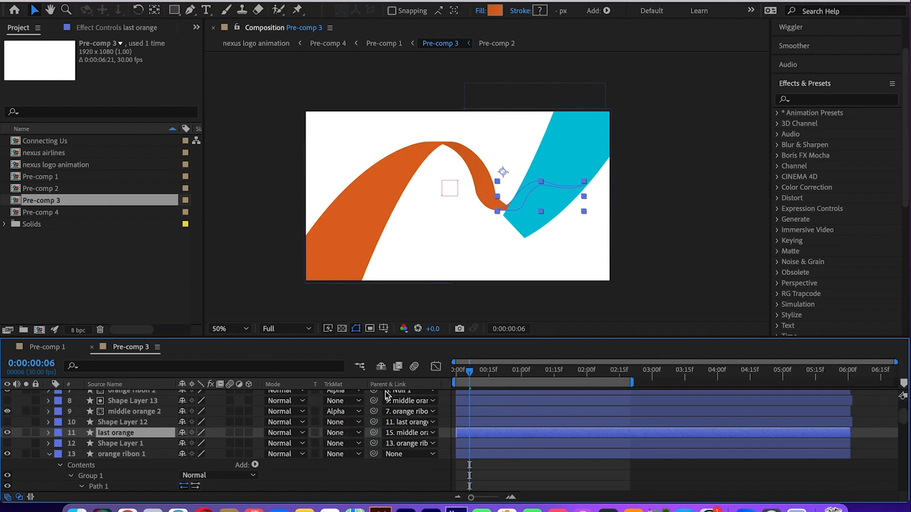
pyautogui.click(129, 412)
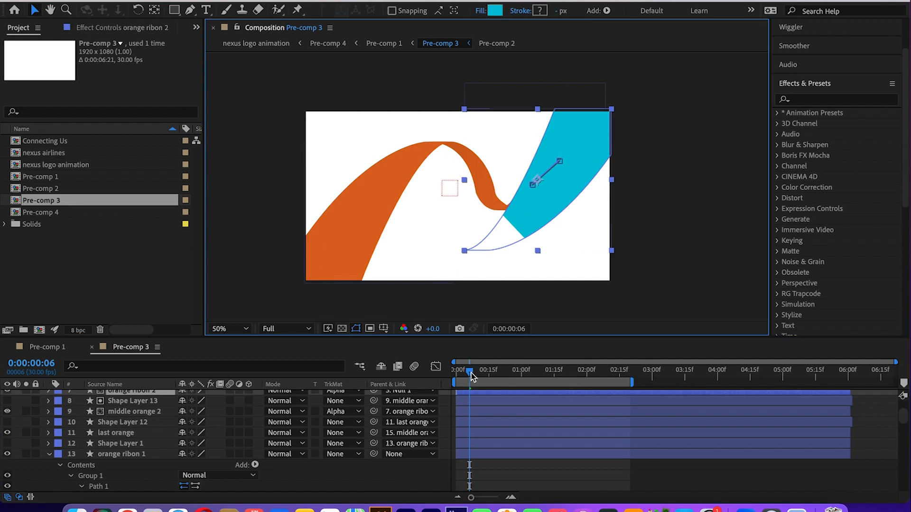
# - Scrub from frame 6 to 0:00:01:26 at 100% view as the ribbon forms the emblem
pyautogui.moveTo(468, 372); pyautogui.dragTo(499, 372)
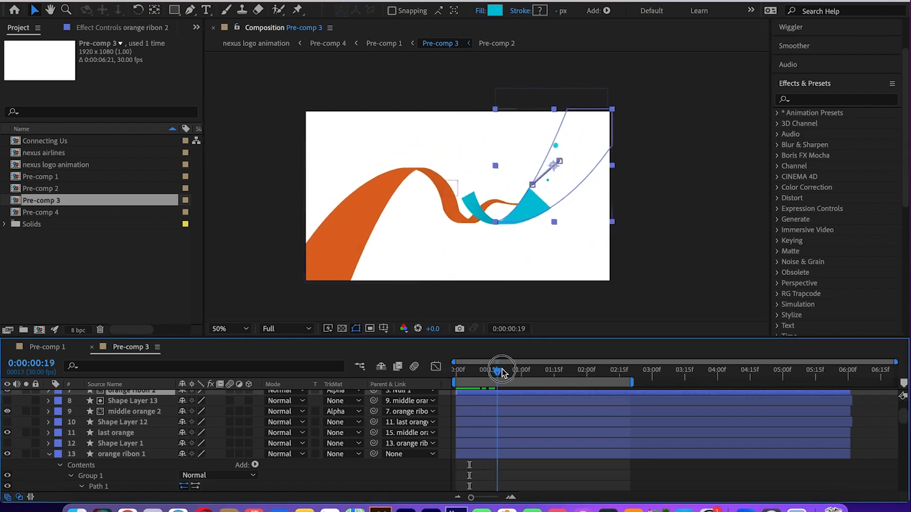
pyautogui.moveTo(501, 371); pyautogui.dragTo(569, 371)
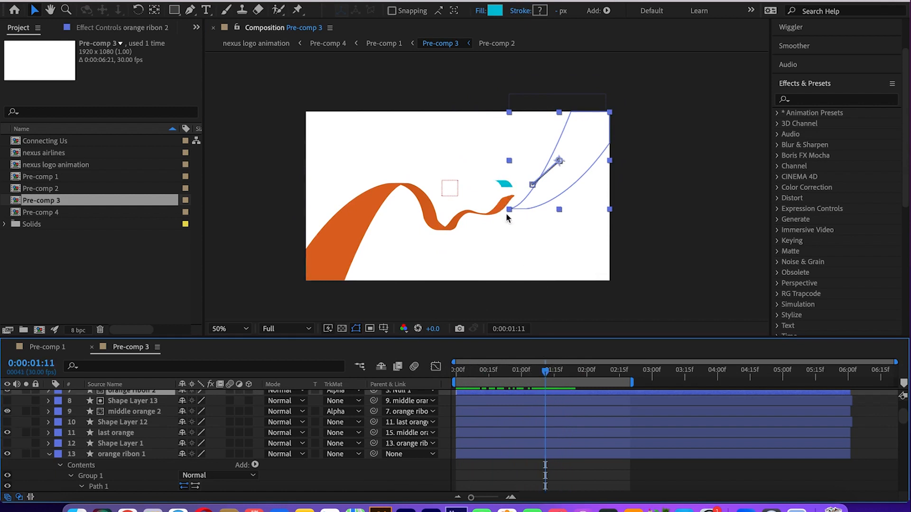
pyautogui.click(219, 329)
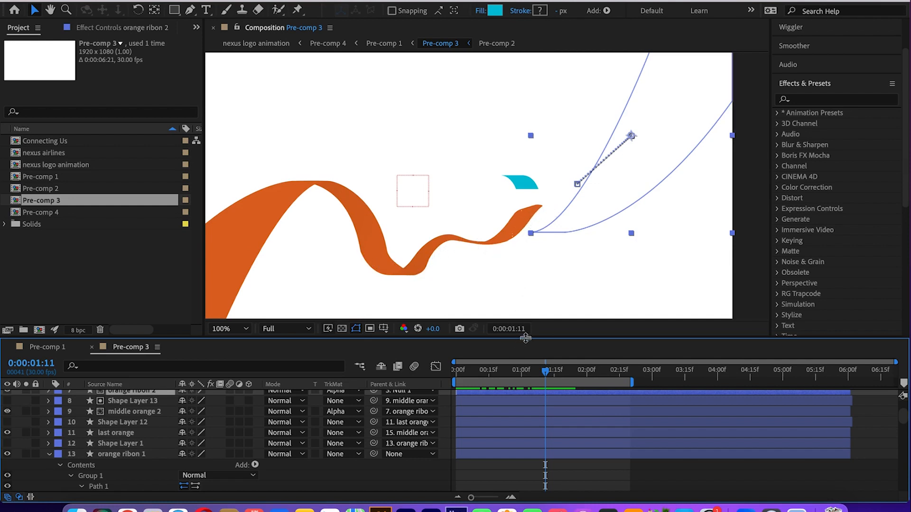
pyautogui.moveTo(545, 372); pyautogui.dragTo(573, 372)
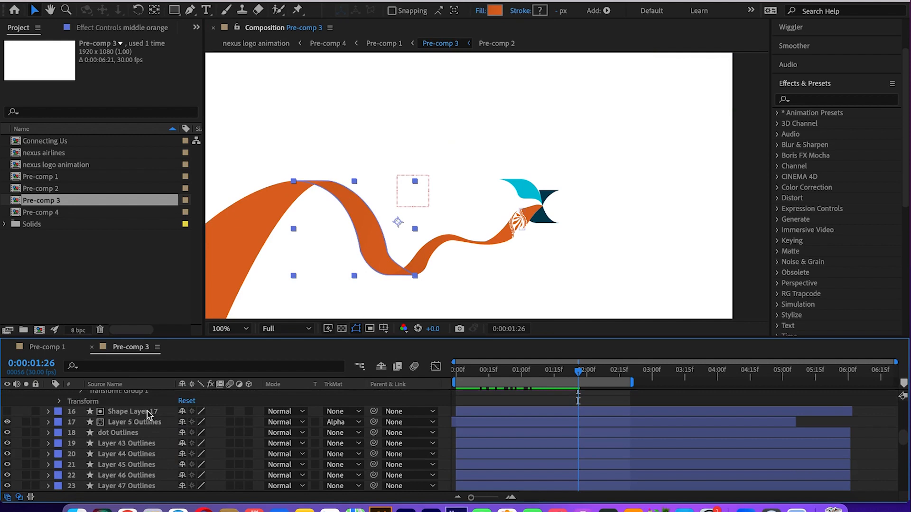
# - Select Layer 5 Outlines, dot Outlines, Shape Layer 3 and Layer 54 Outlines, zooming to 200%
pyautogui.click(136, 422)
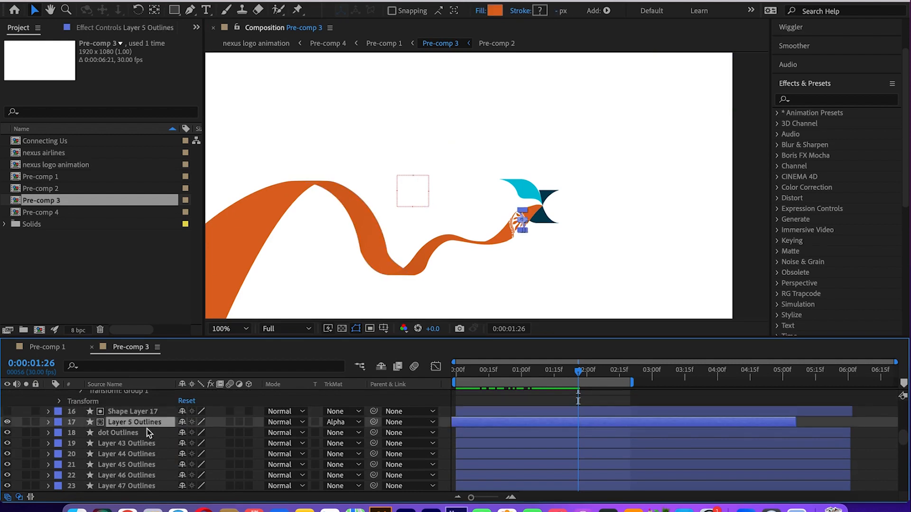
pyautogui.click(118, 433)
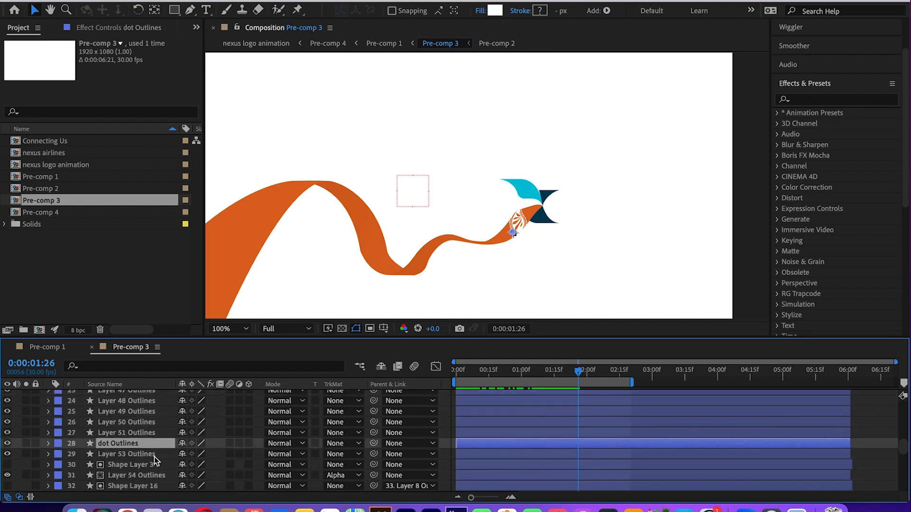
pyautogui.click(128, 453)
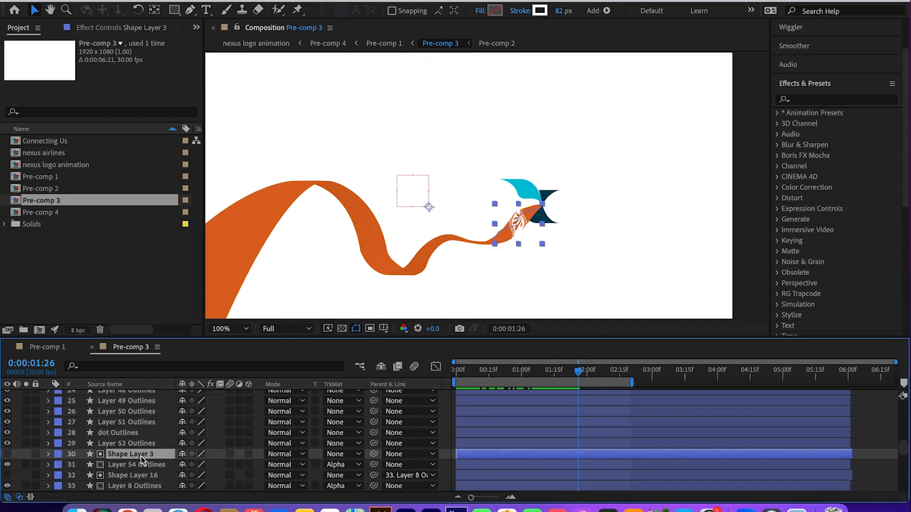
pyautogui.click(138, 464)
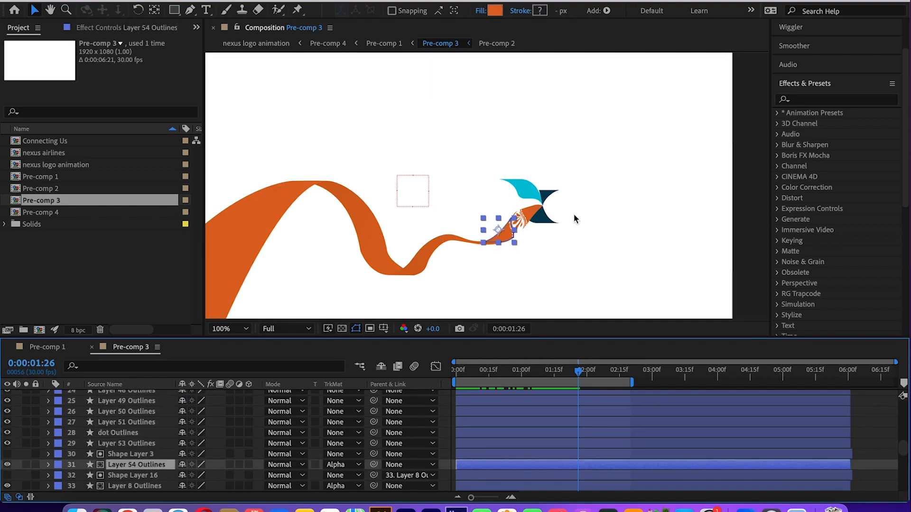
pyautogui.click(230, 328)
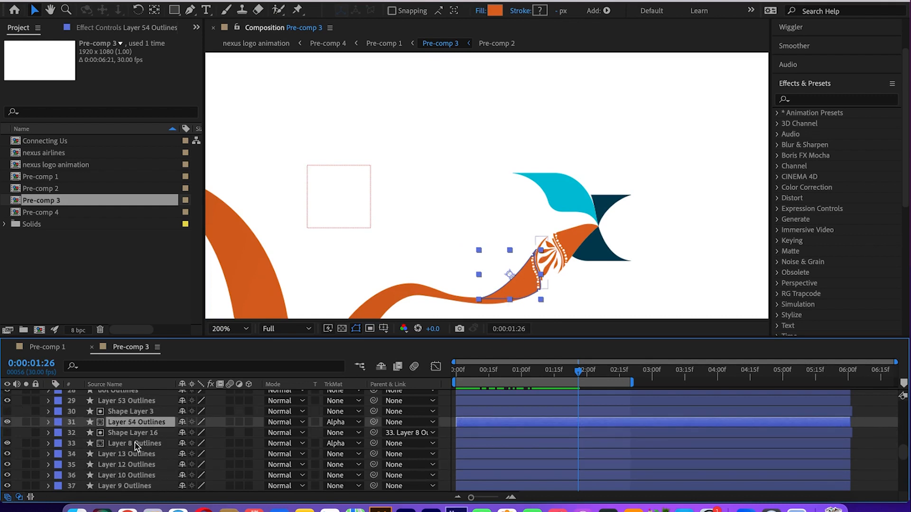
# - Select Layer 41 Outlines, then expand Shape Layer 5's shape contents
pyautogui.click(135, 433)
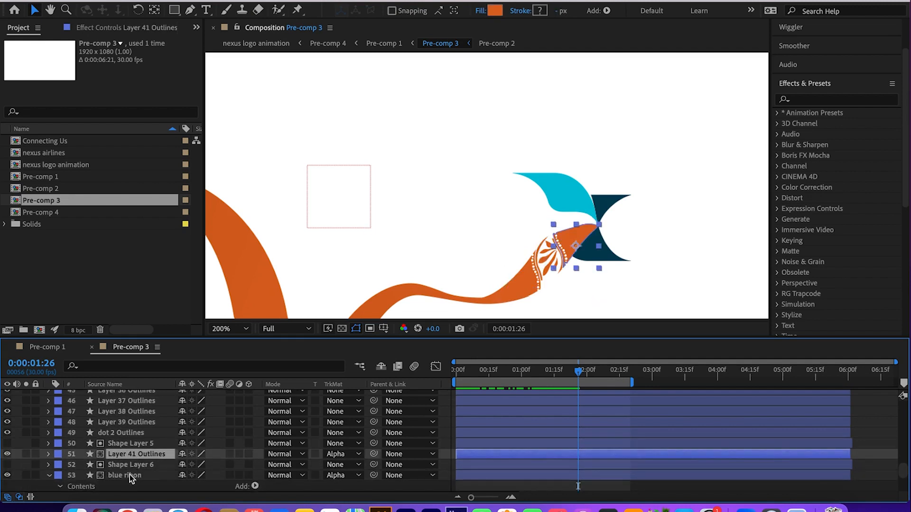
pyautogui.click(130, 443)
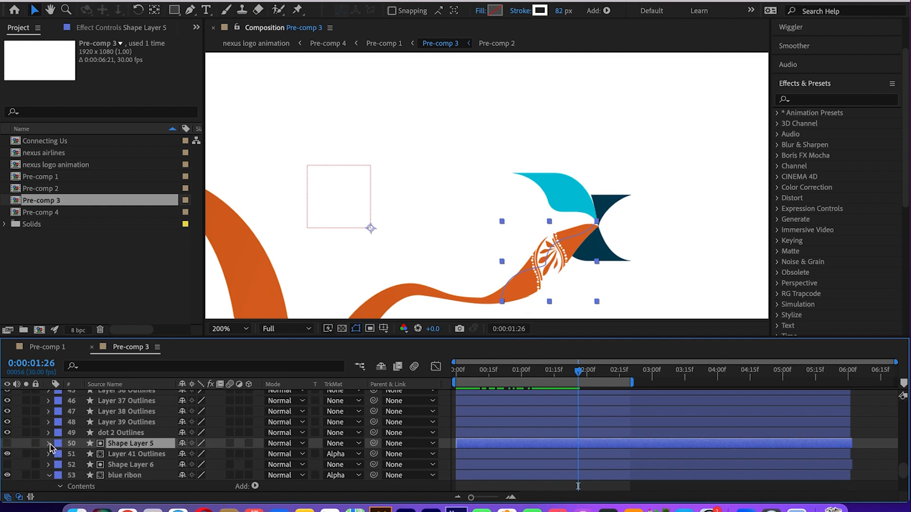
pyautogui.click(49, 443)
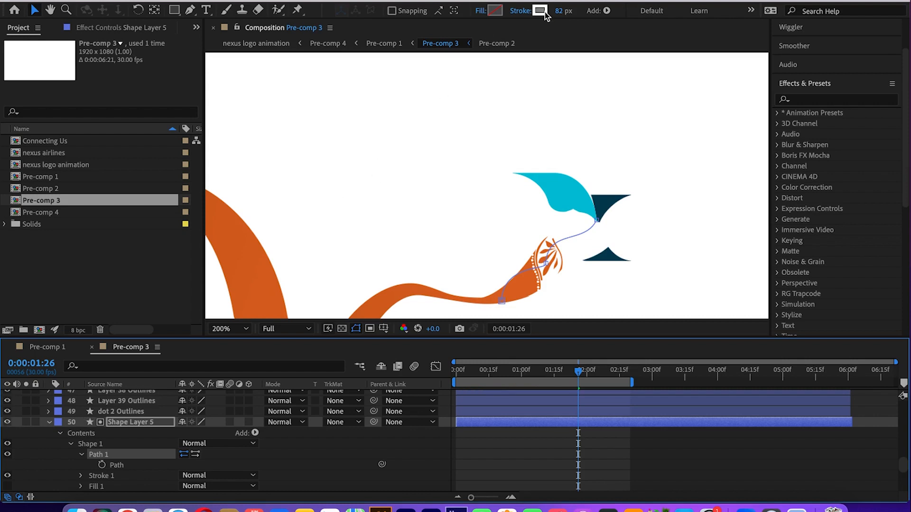
# - Set Shape Layer 5's stroke to red FE0C0C and show Trim Paths 1 near 1:09
pyautogui.click(540, 10)
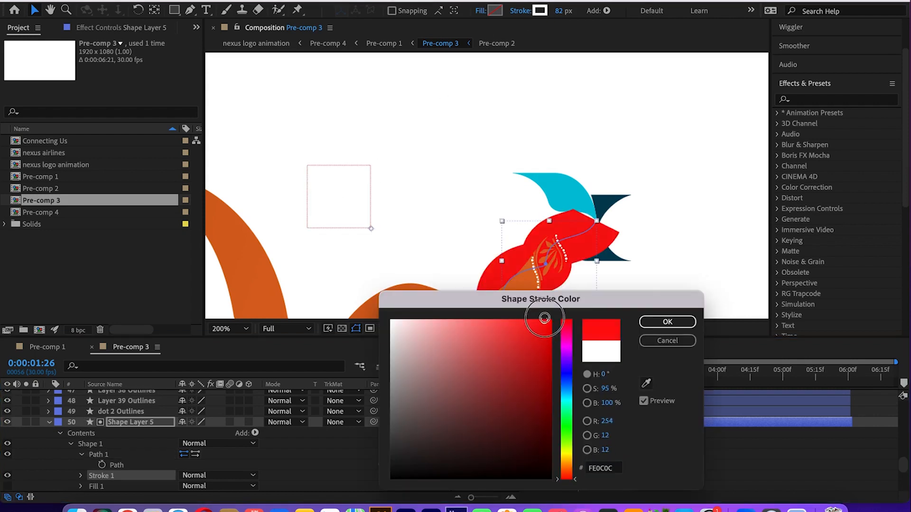
pyautogui.click(667, 323)
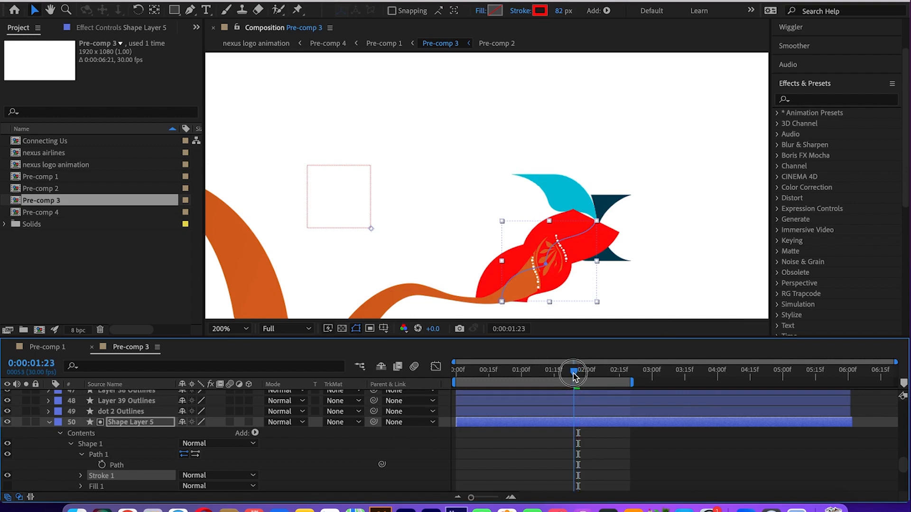
pyautogui.moveTo(575, 373); pyautogui.dragTo(542, 373)
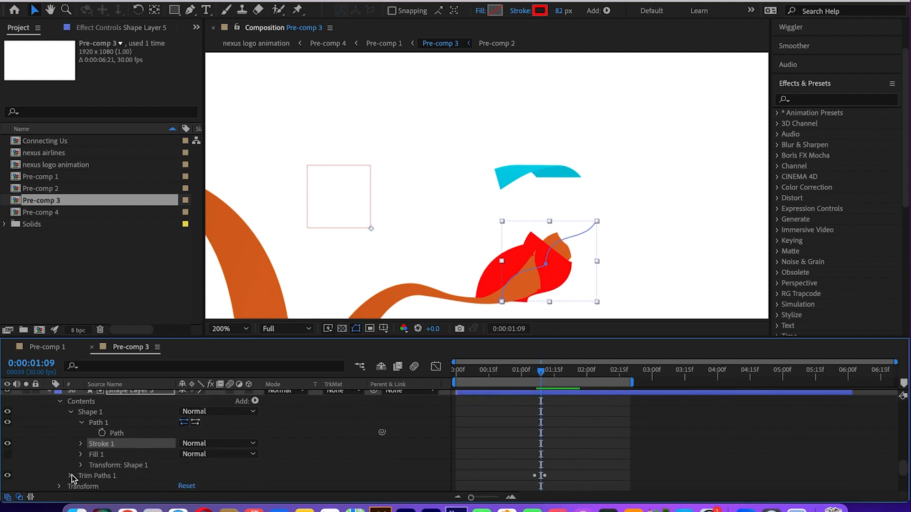
pyautogui.click(73, 476)
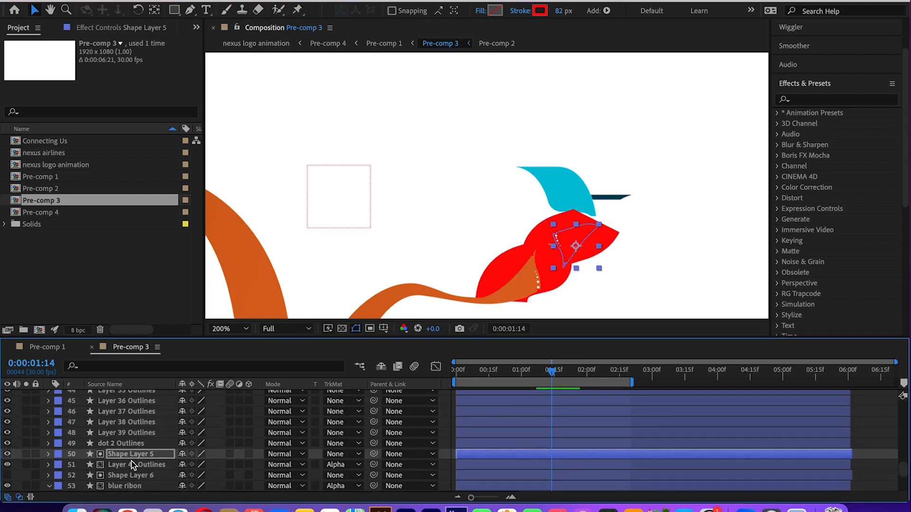
# - Reselect Shape Layer 5 and zoom the viewer back out to 50%
pyautogui.click(133, 464)
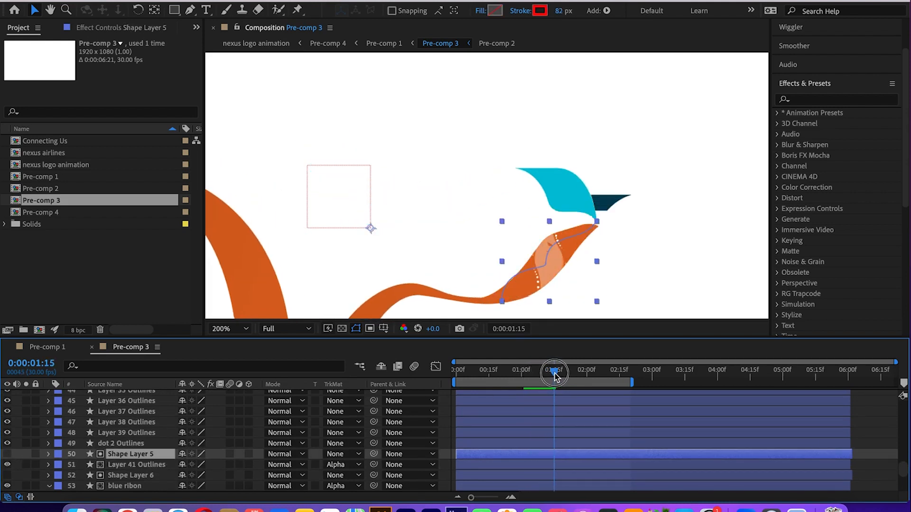
pyautogui.moveTo(556, 375)
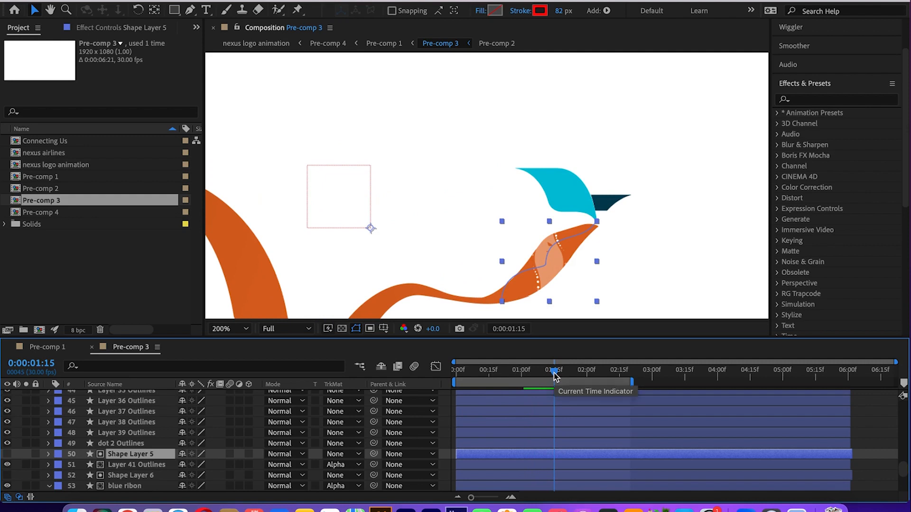
pyautogui.click(228, 329)
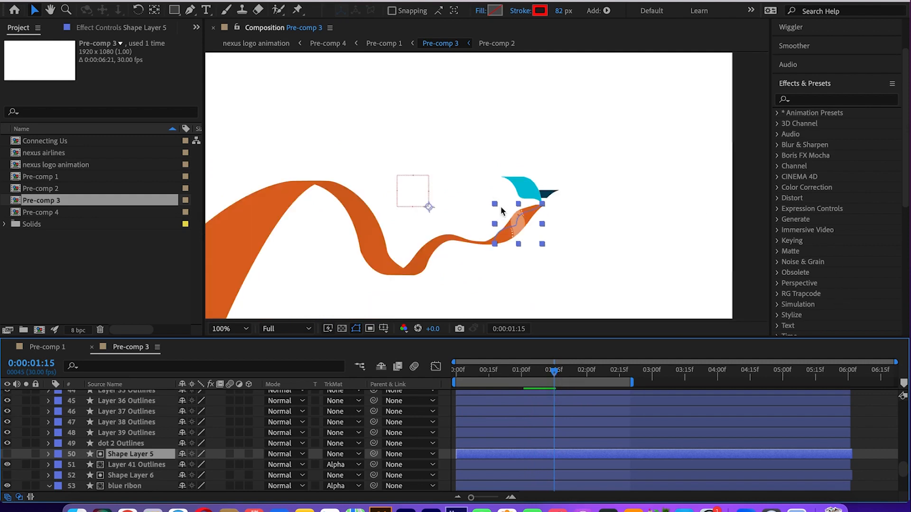
pyautogui.click(227, 329)
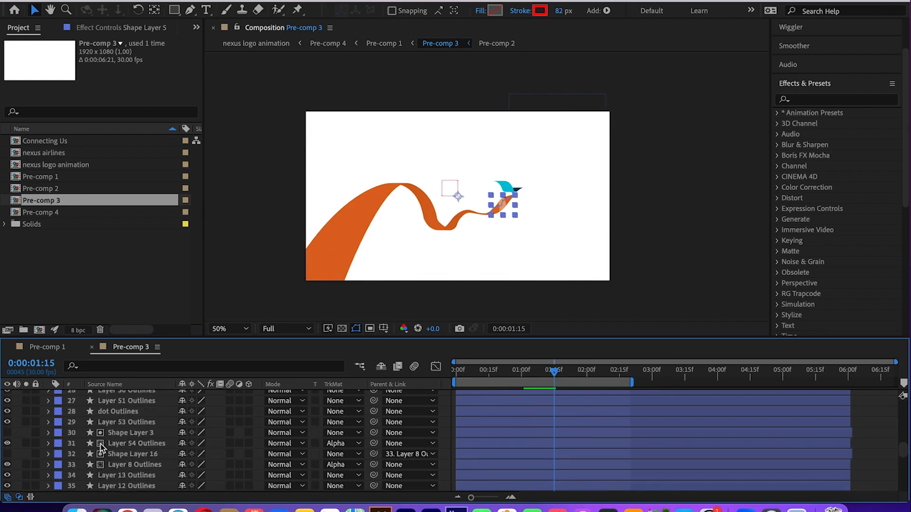
pyautogui.click(129, 454)
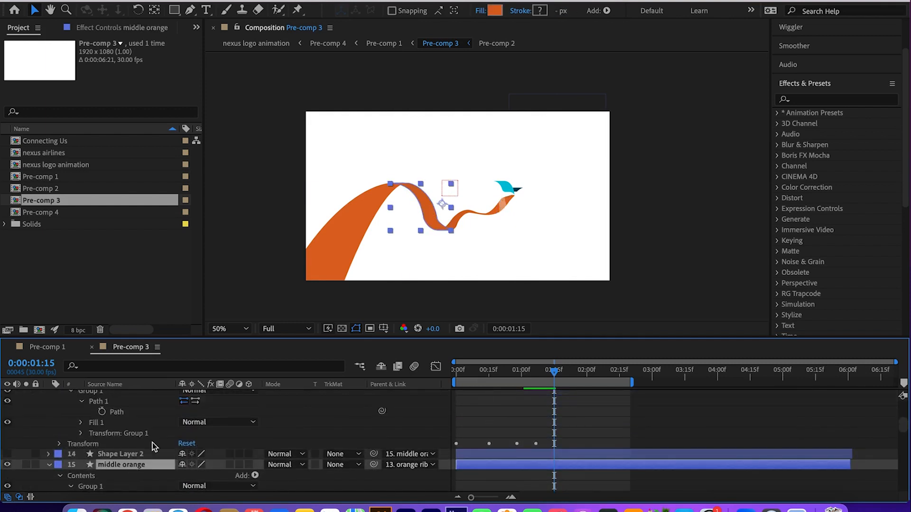
# - Give Shape Layer 2 a bright red stroke colour and reselect the layer
pyautogui.click(220, 328)
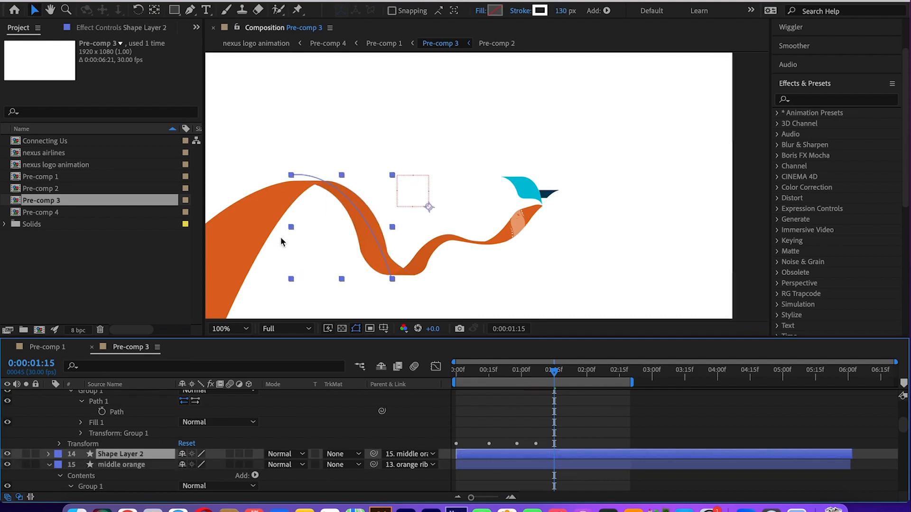
pyautogui.click(540, 11)
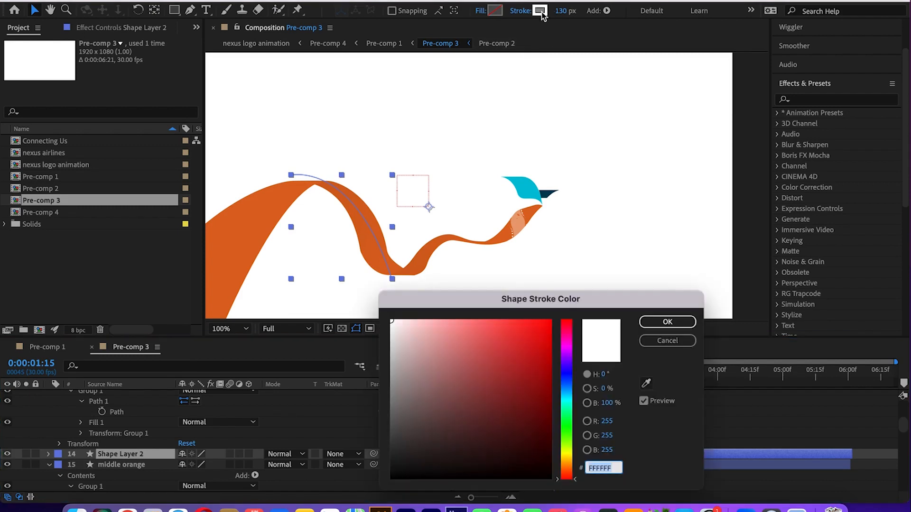
pyautogui.click(465, 318)
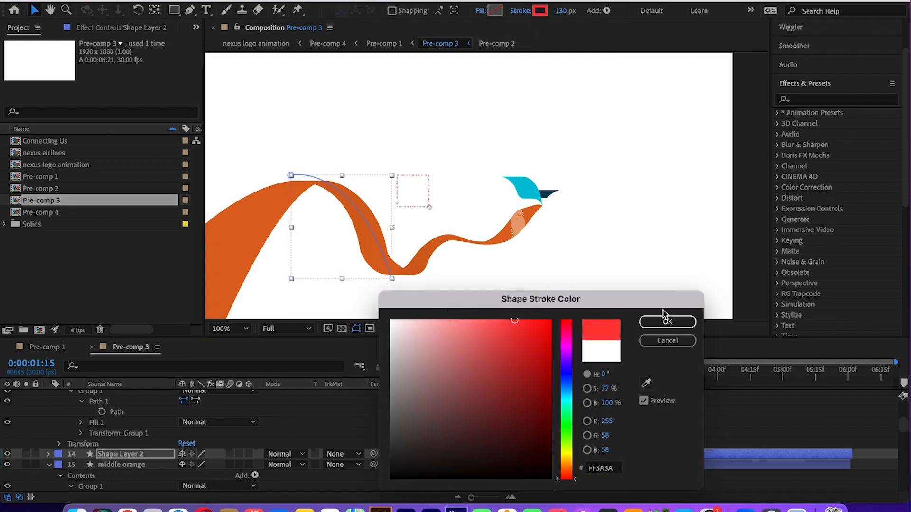
pyautogui.click(667, 321)
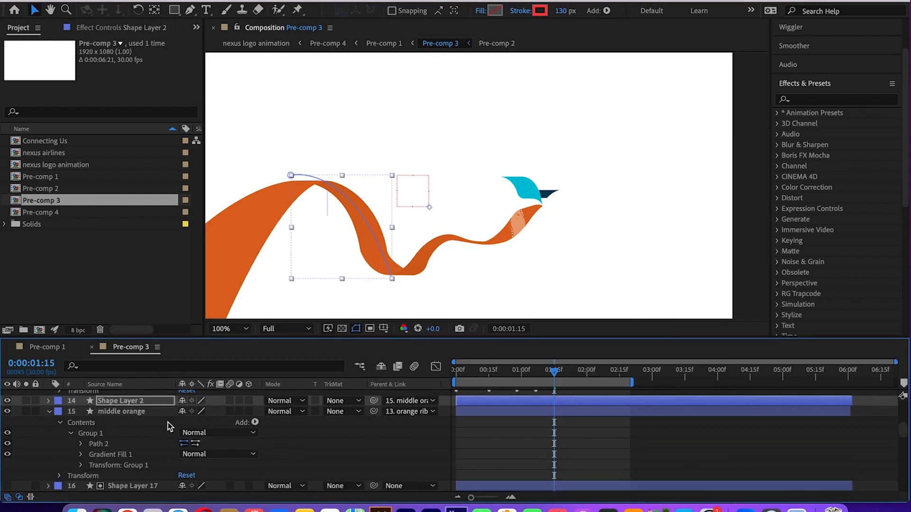
pyautogui.click(122, 411)
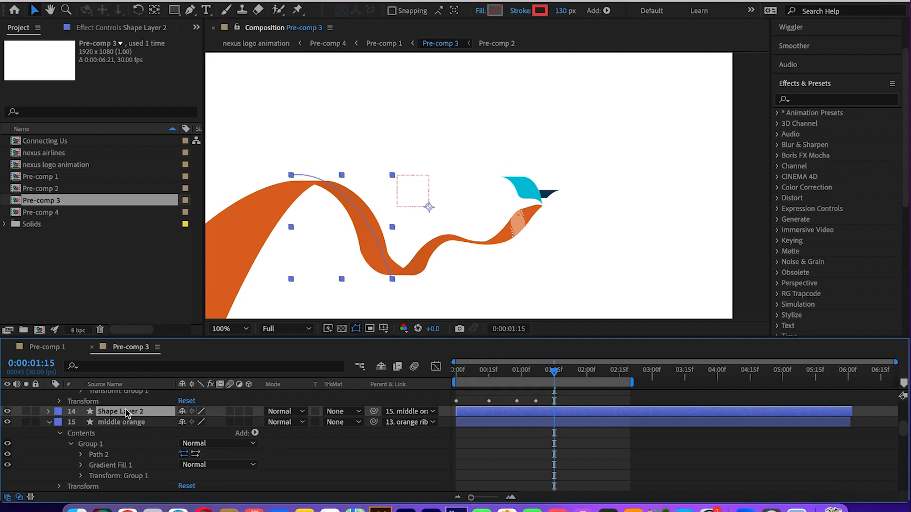
pyautogui.moveTo(17, 417)
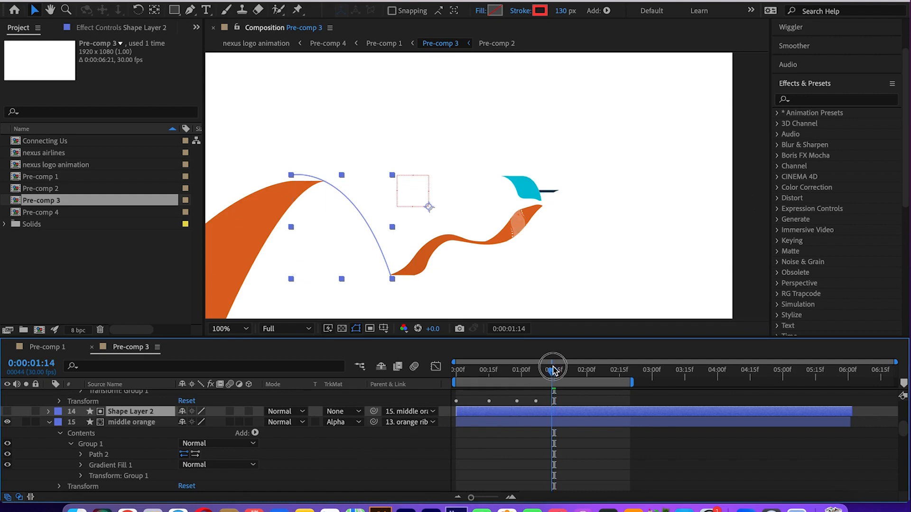
# - Show Shape Layer 2's Start/End trim keyframes and scrub frames 17–27 previewing the red wipe
pyautogui.moveTo(552, 370); pyautogui.dragTo(482, 370)
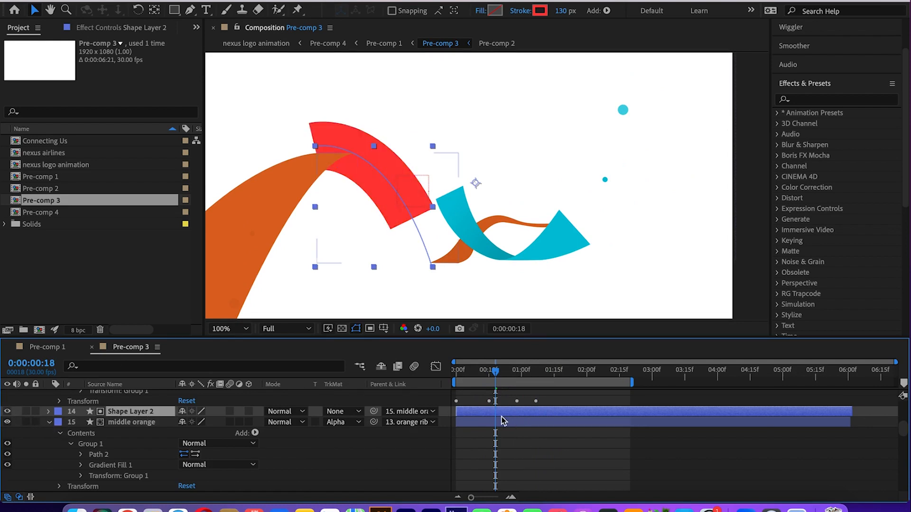
pyautogui.click(34, 411)
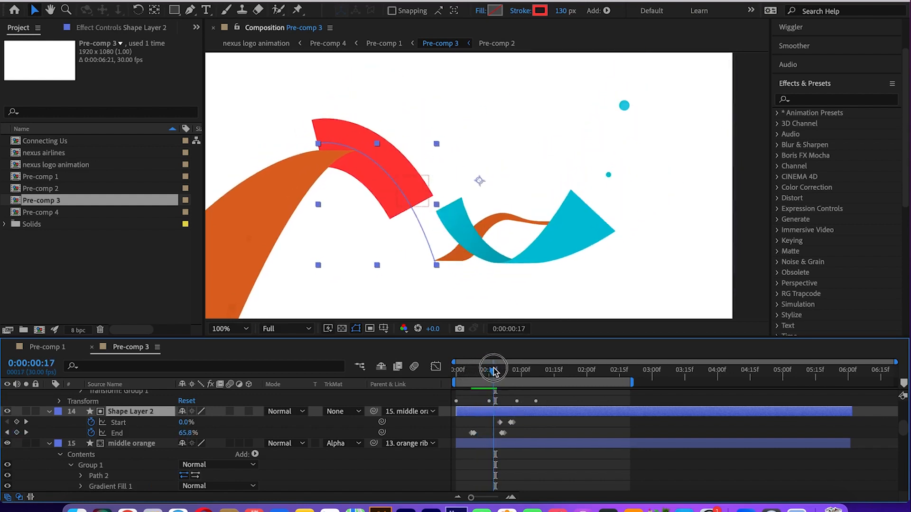
pyautogui.moveTo(493, 370); pyautogui.dragTo(516, 369)
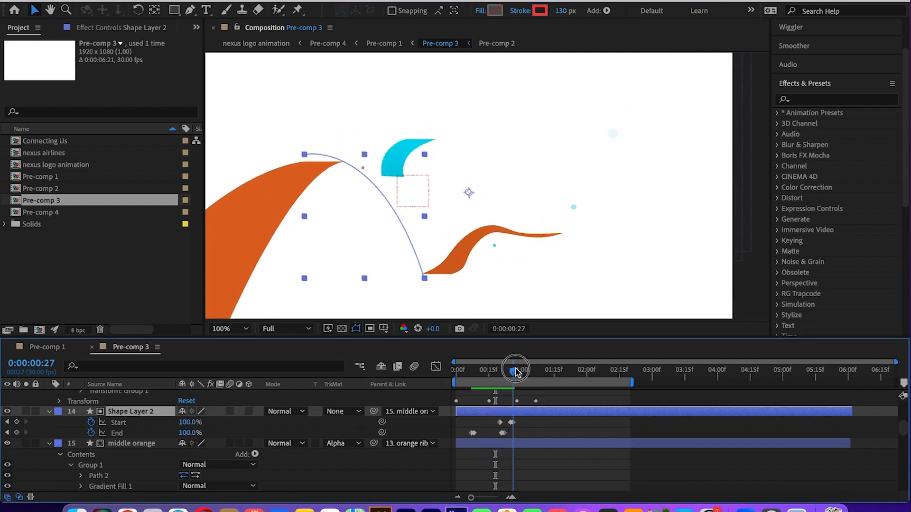
pyautogui.moveTo(518, 371); pyautogui.dragTo(511, 370)
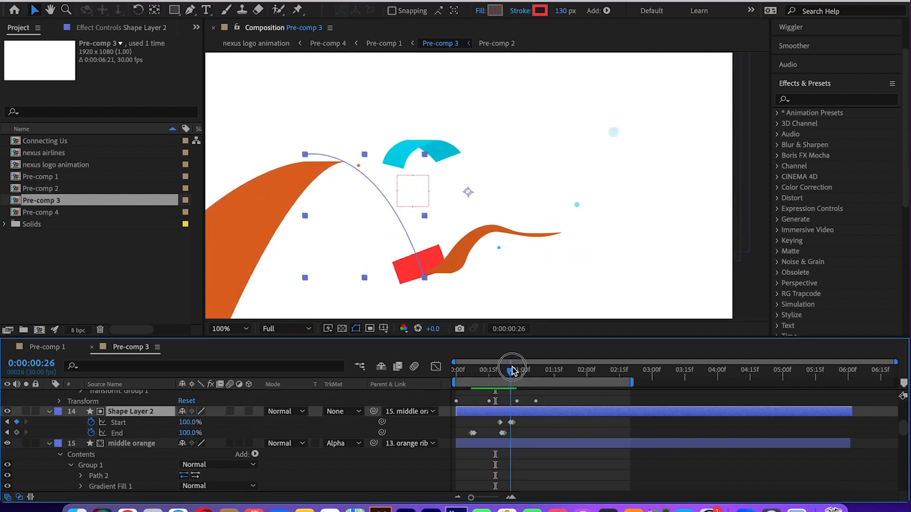
pyautogui.moveTo(513, 369); pyautogui.dragTo(507, 370)
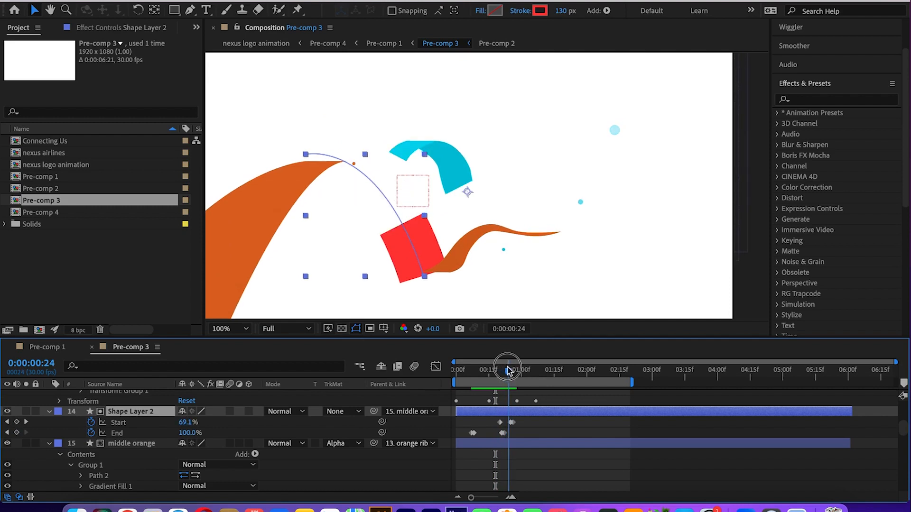
pyautogui.moveTo(508, 367); pyautogui.dragTo(496, 367)
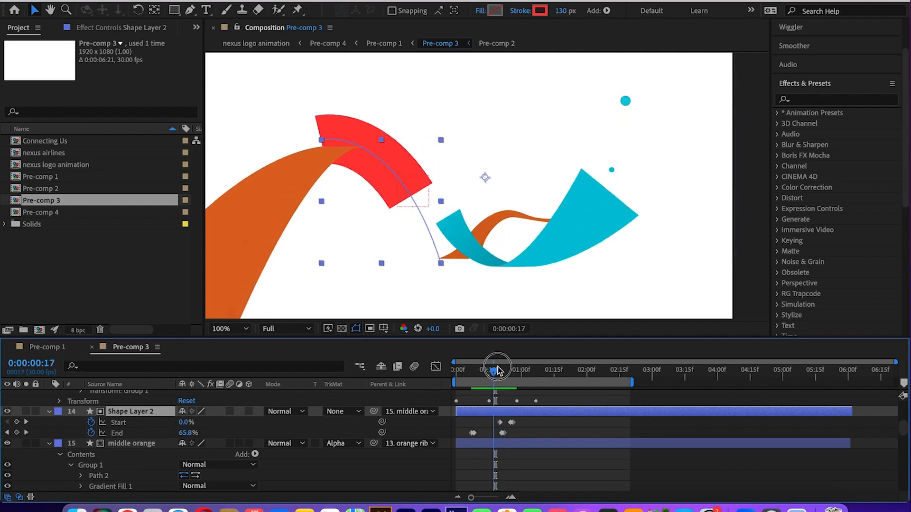
pyautogui.moveTo(498, 367); pyautogui.dragTo(504, 368)
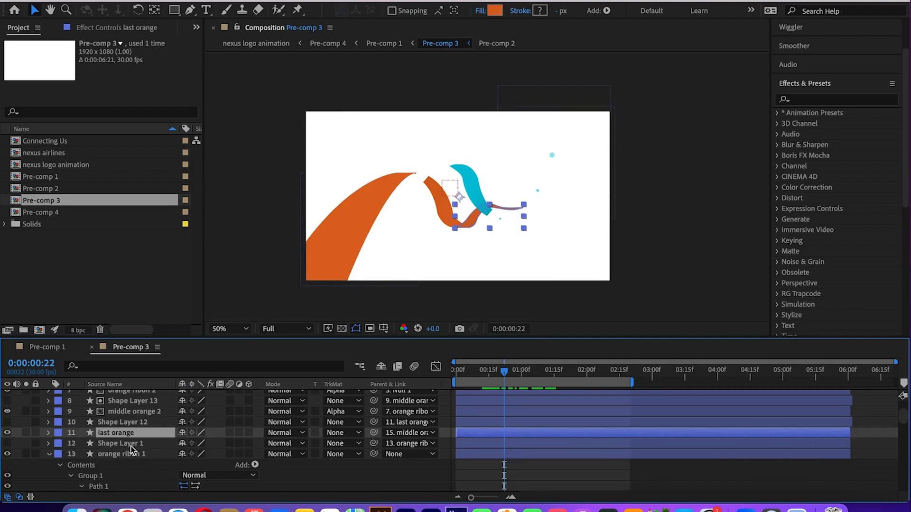
pyautogui.moveTo(442, 205)
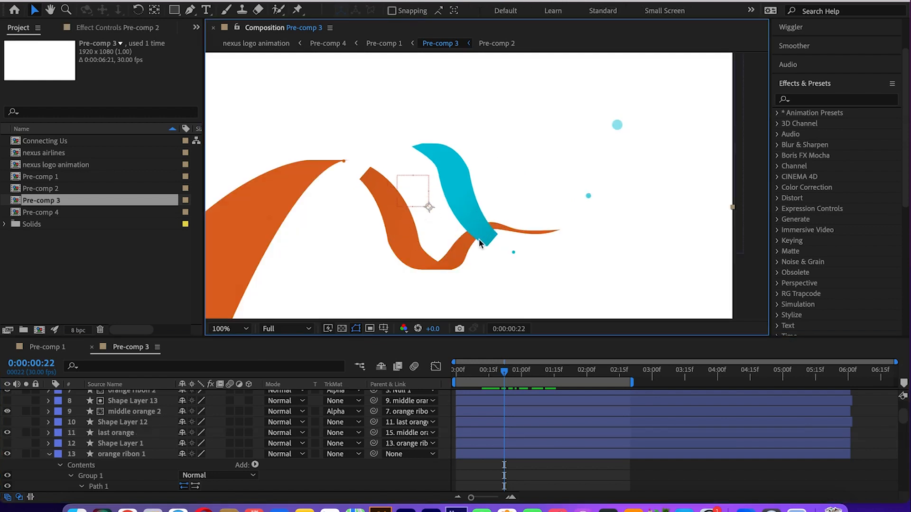
pyautogui.moveTo(405, 223)
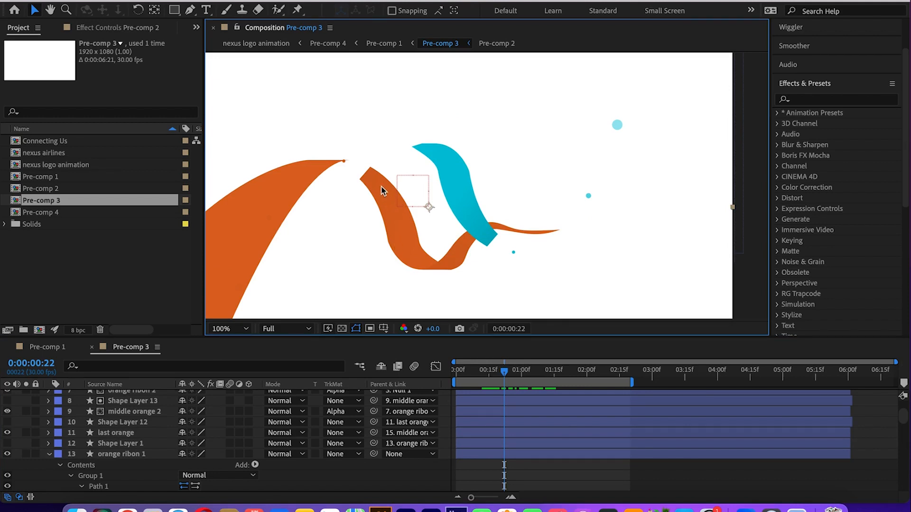
# - Select the large orange ribbon shape in the Composition panel
pyautogui.click(228, 328)
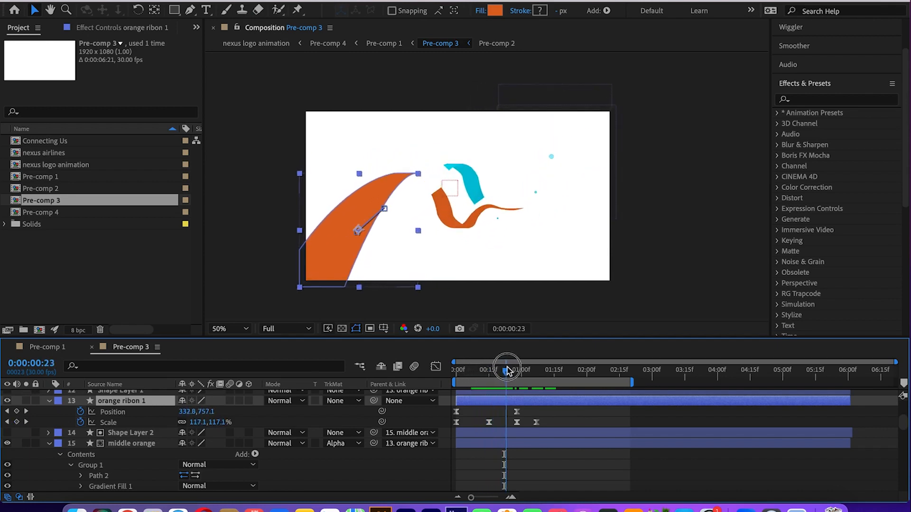
# - Scrub orange ribbon 1 from frame 23 back to frame 0, where it starts at 157% scale
pyautogui.moveTo(507, 370); pyautogui.dragTo(461, 369)
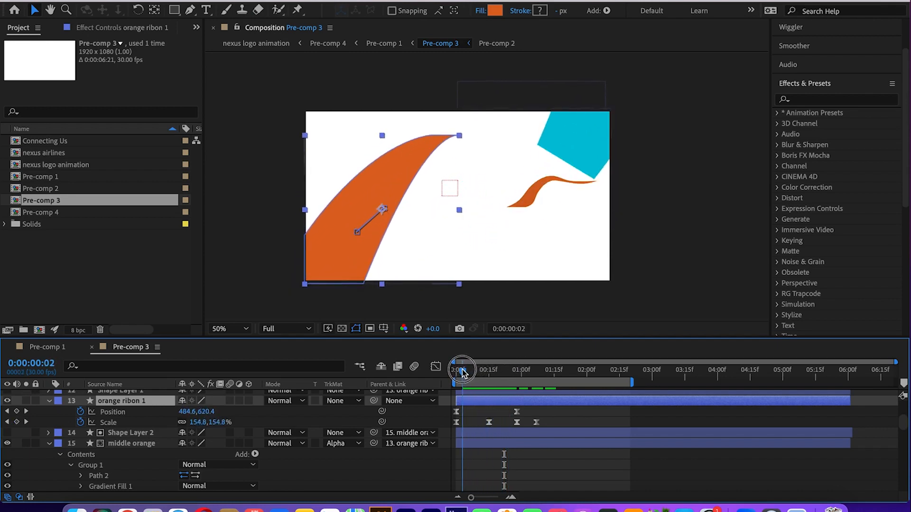
pyautogui.moveTo(462, 370); pyautogui.dragTo(456, 370)
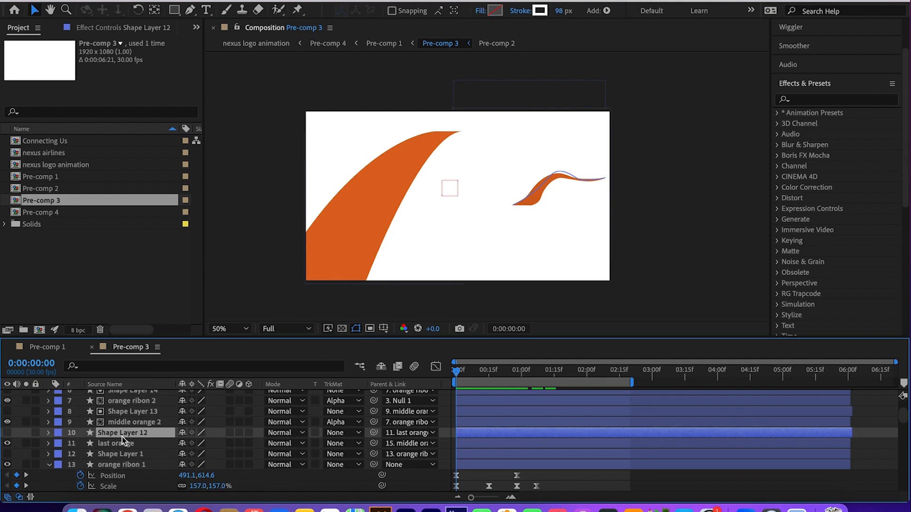
# - Set orange ribon 1's track matte to Alpha Matte 'Shape Layer 1', then check frame 5
pyautogui.click(134, 422)
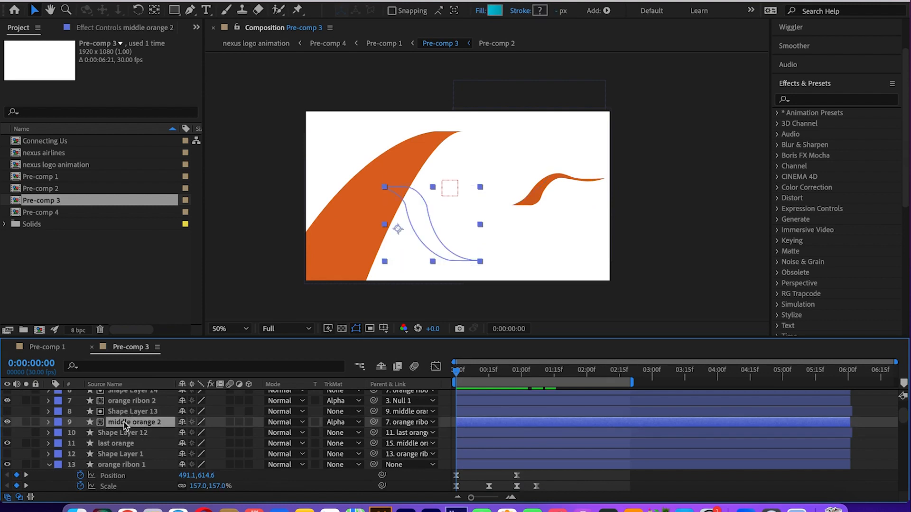
pyautogui.scroll(-3)
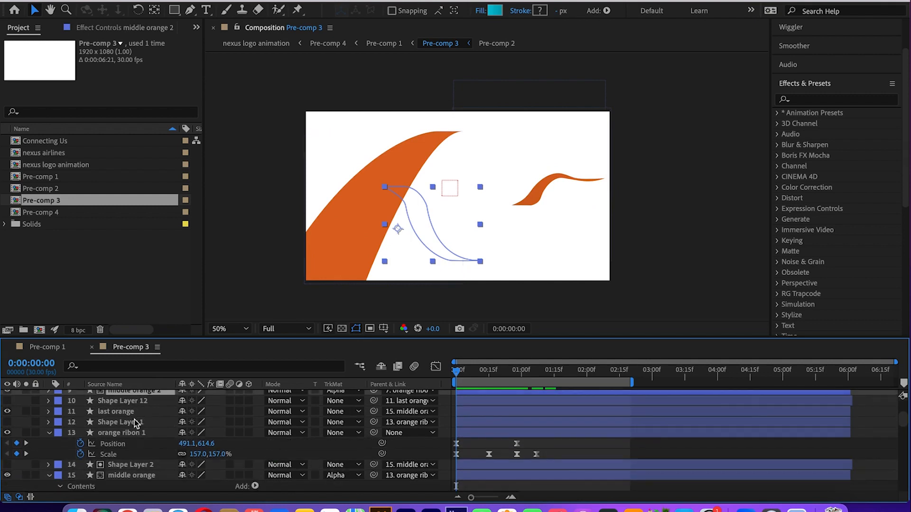
pyautogui.click(121, 432)
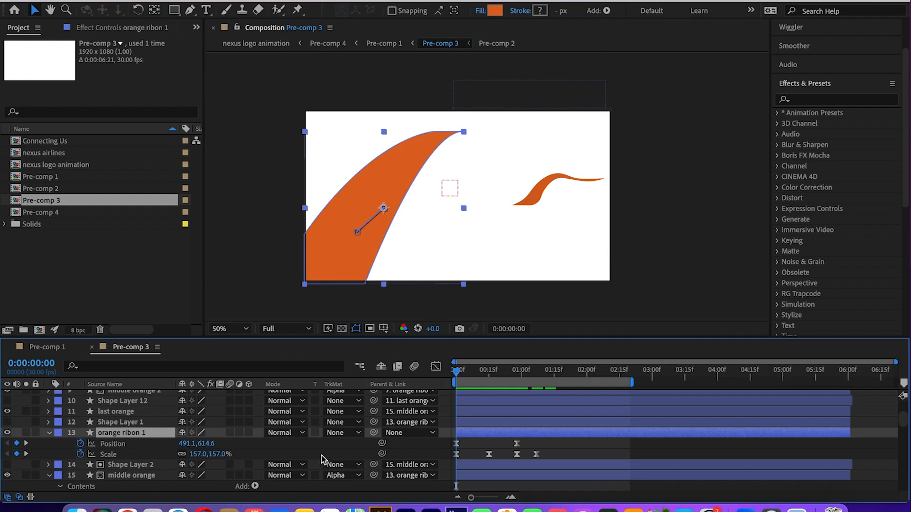
pyautogui.click(121, 422)
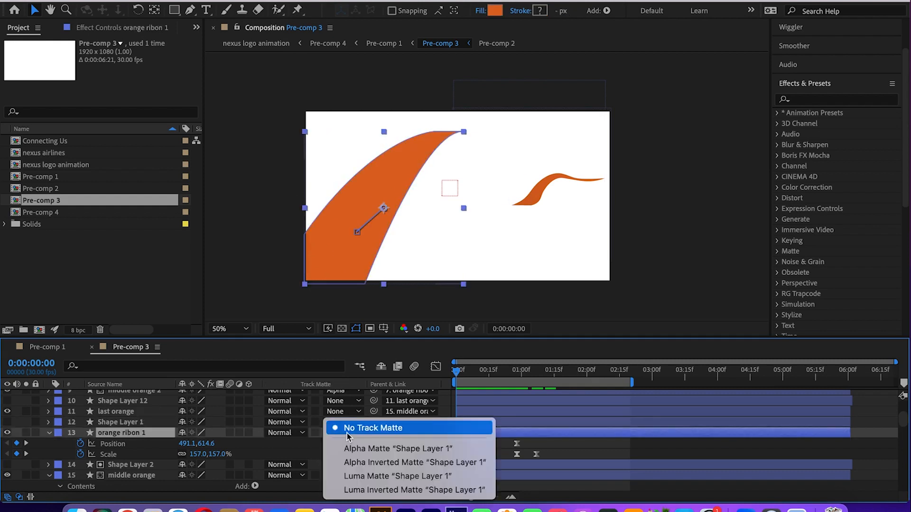
pyautogui.click(398, 448)
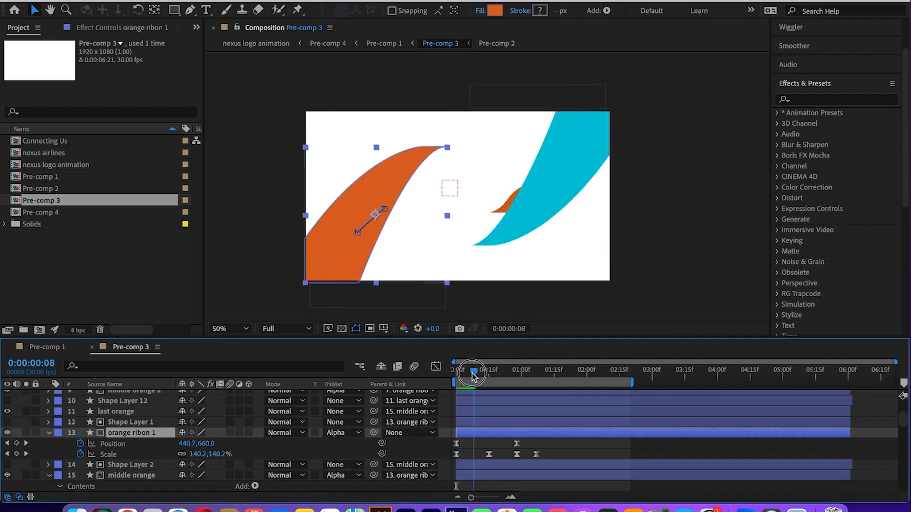
pyautogui.moveTo(473, 373); pyautogui.dragTo(465, 373)
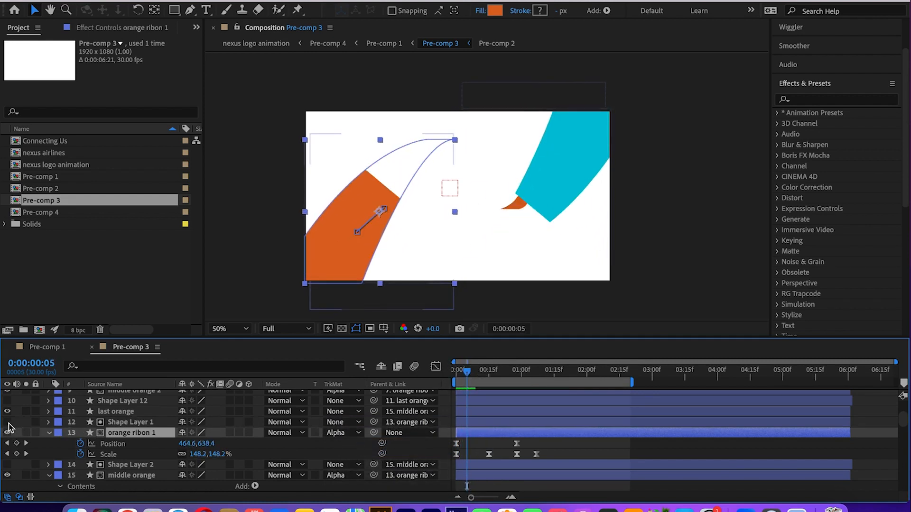
# - Expose Shape Layer 1's Start and End trim keyframes and move to frame 8
pyautogui.click(122, 422)
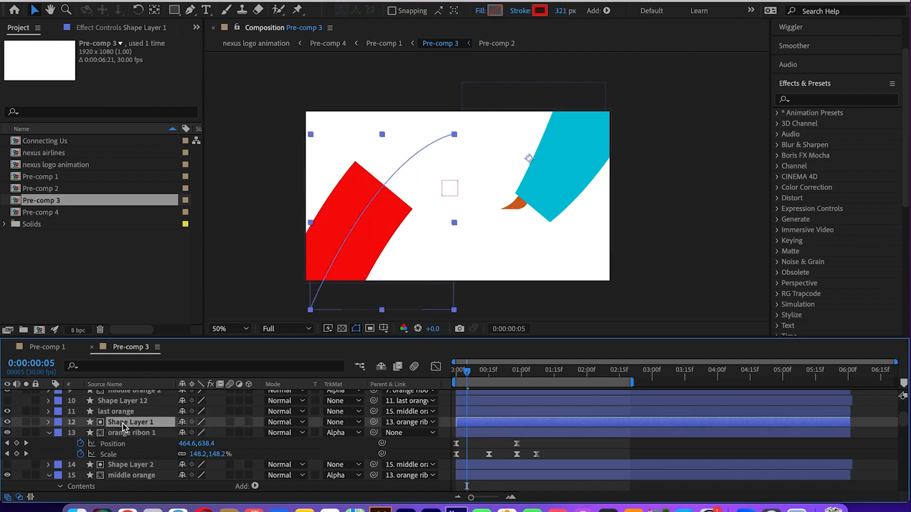
pyautogui.click(49, 422)
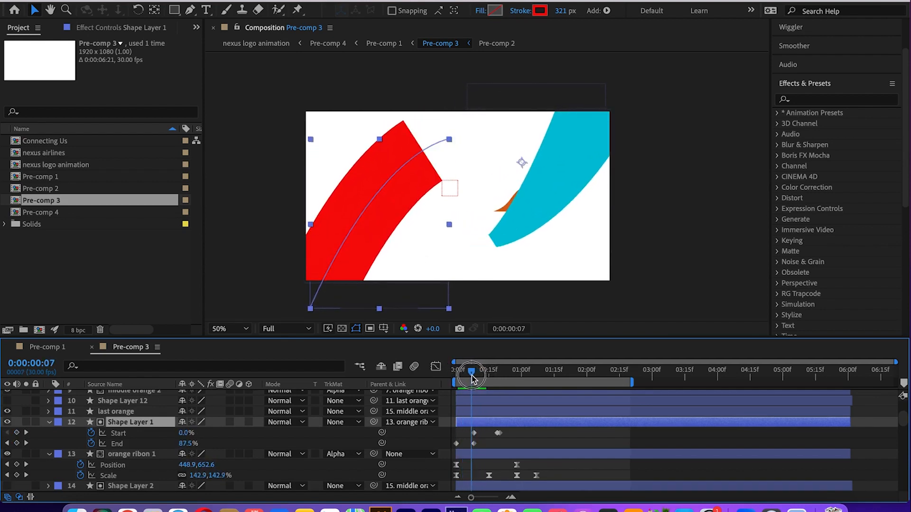
pyautogui.click(476, 370)
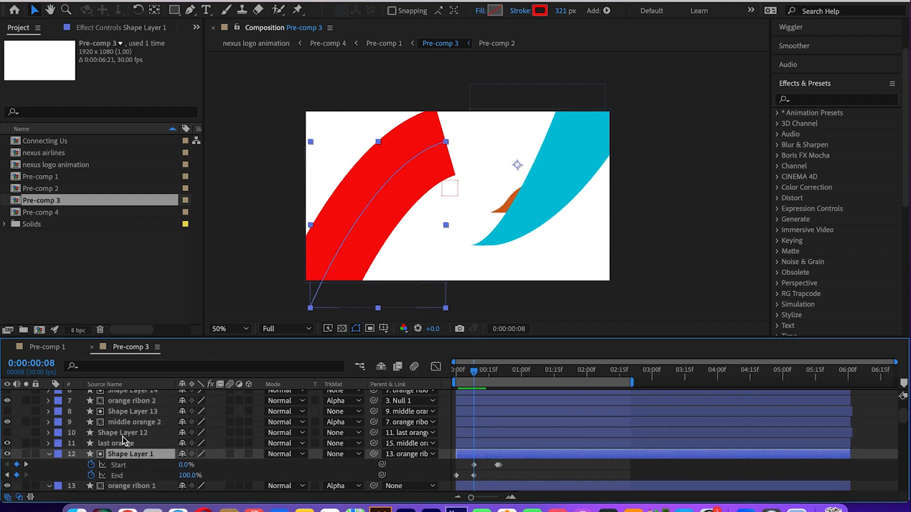
pyautogui.click(133, 411)
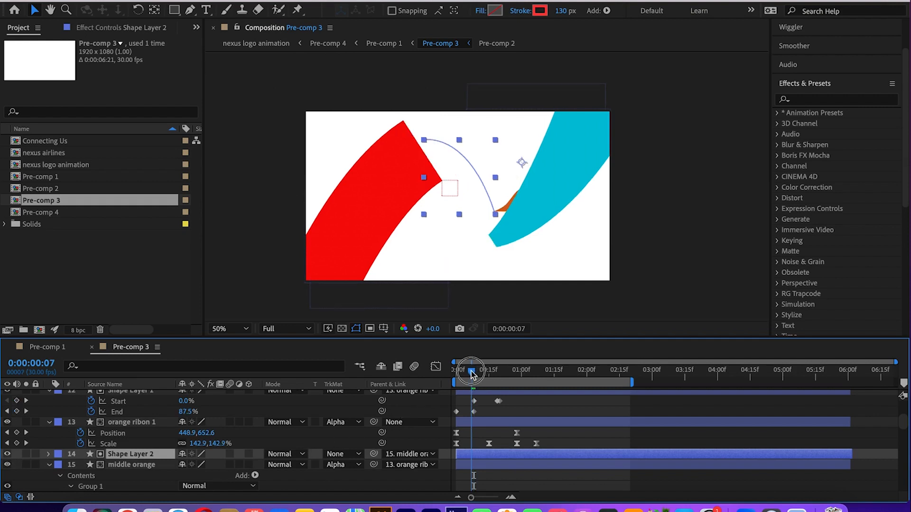
# - Scrub from frame 7 to 24 and back to 14, then hide Shape Layer 2's matte
pyautogui.moveTo(470, 370); pyautogui.dragTo(485, 370)
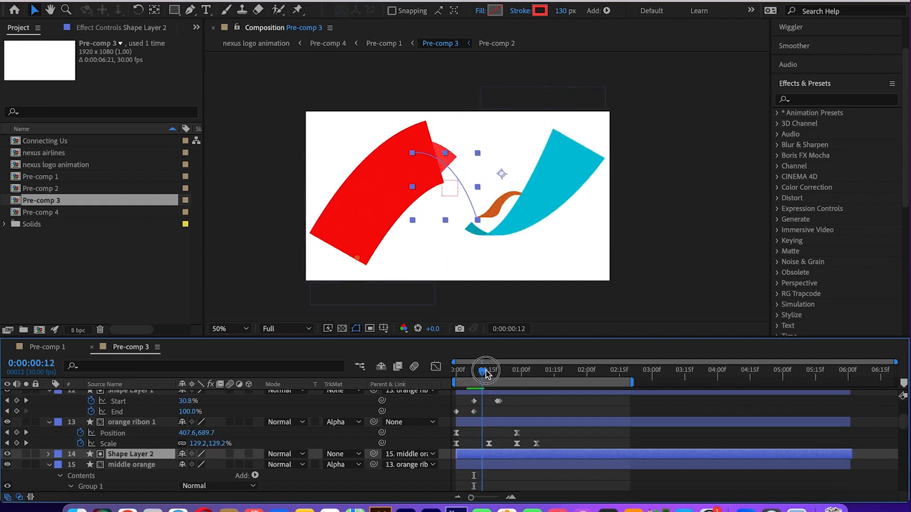
pyautogui.moveTo(485, 371); pyautogui.dragTo(505, 373)
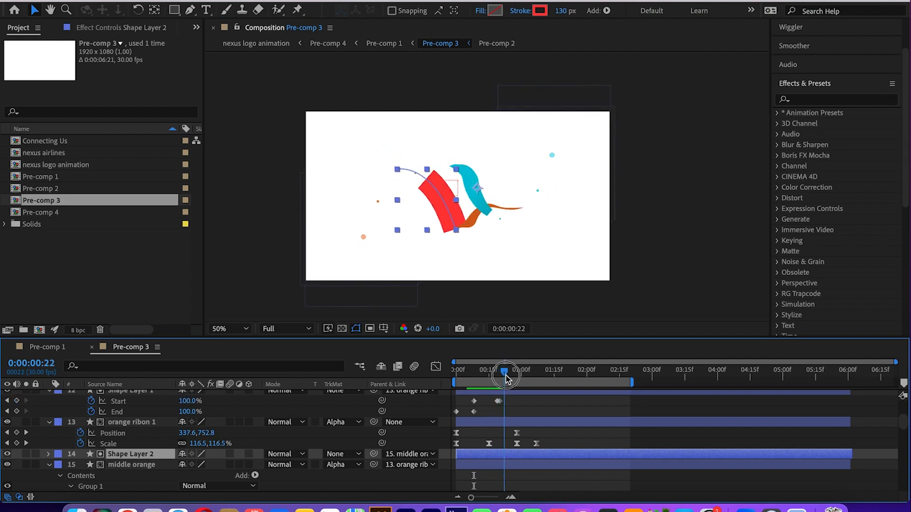
pyautogui.moveTo(504, 373); pyautogui.dragTo(510, 374)
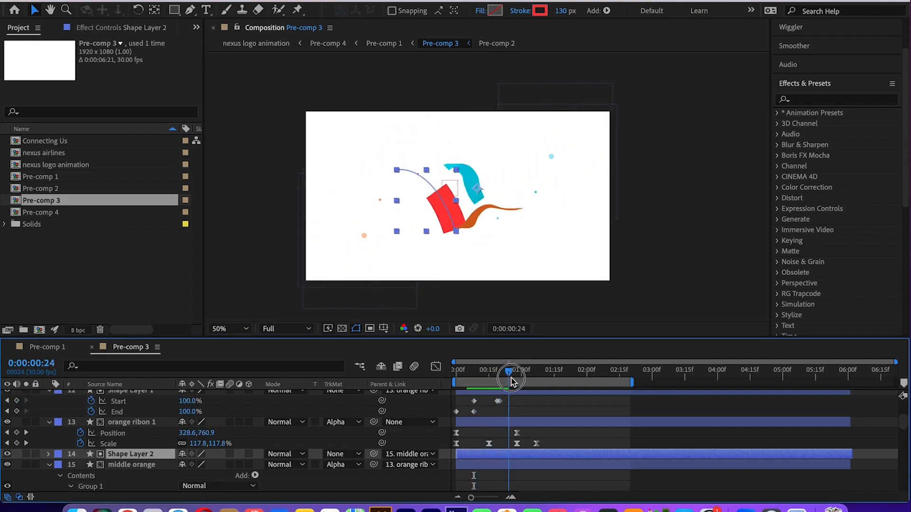
pyautogui.moveTo(510, 376); pyautogui.dragTo(487, 376)
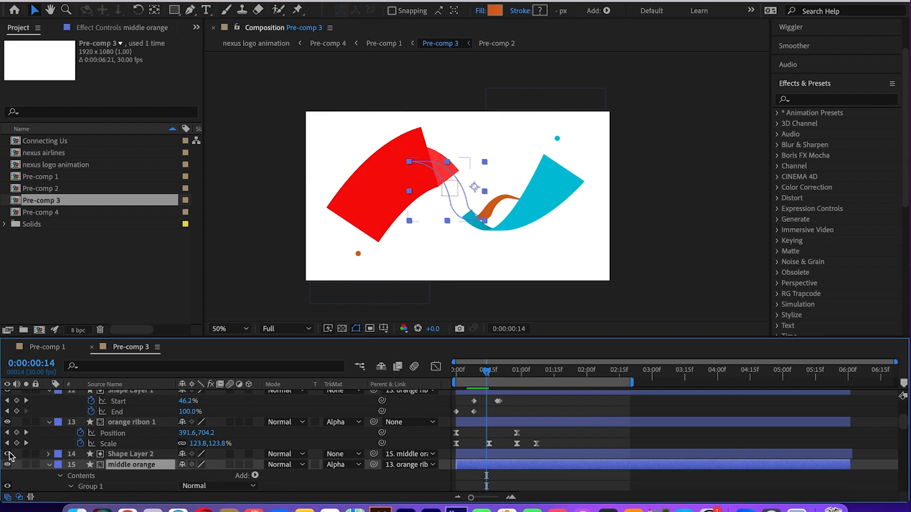
pyautogui.click(133, 421)
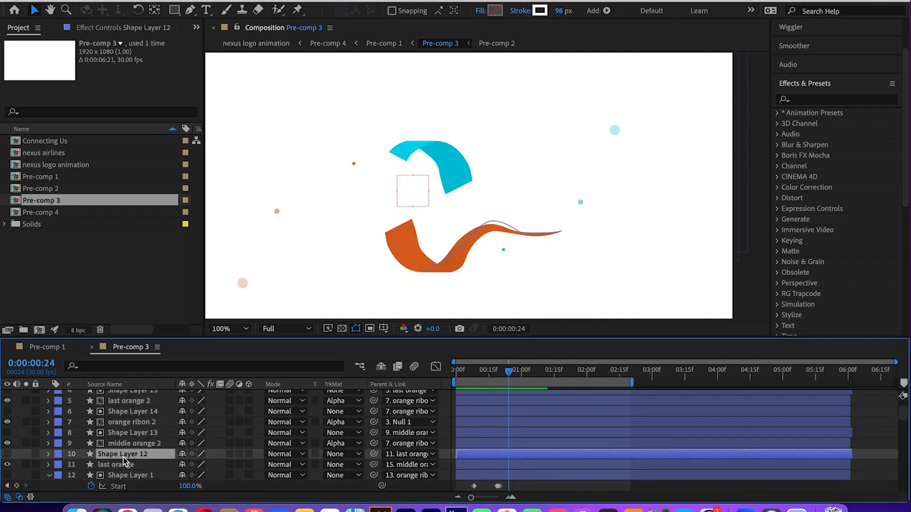
pyautogui.click(116, 464)
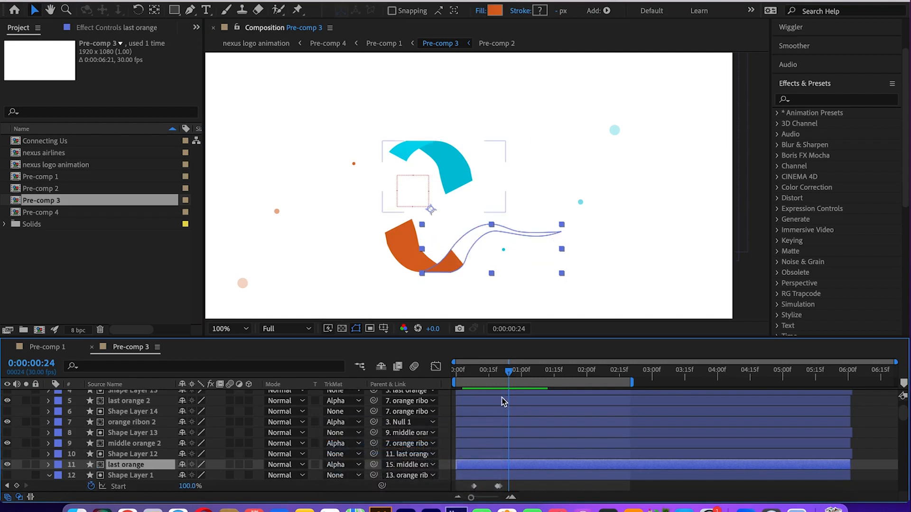
pyautogui.moveTo(508, 372); pyautogui.dragTo(474, 372)
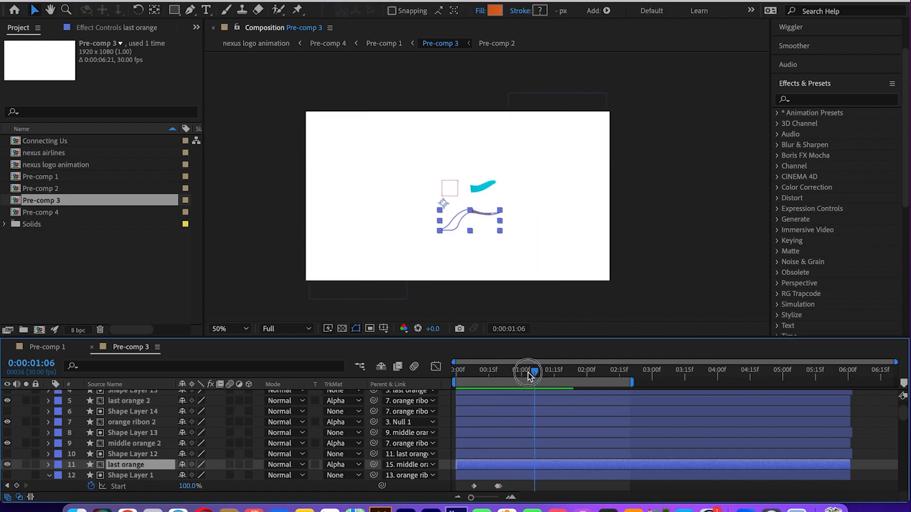
pyautogui.moveTo(526, 373); pyautogui.dragTo(477, 373)
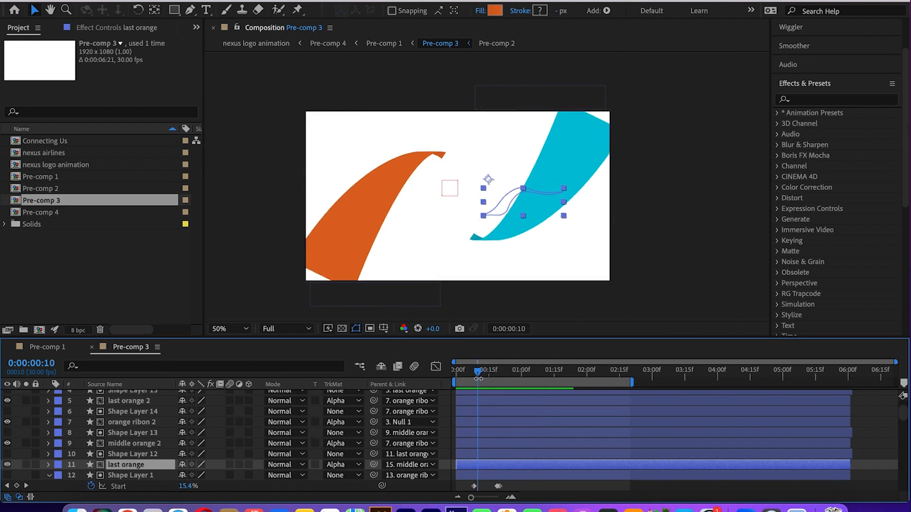
pyautogui.click(133, 422)
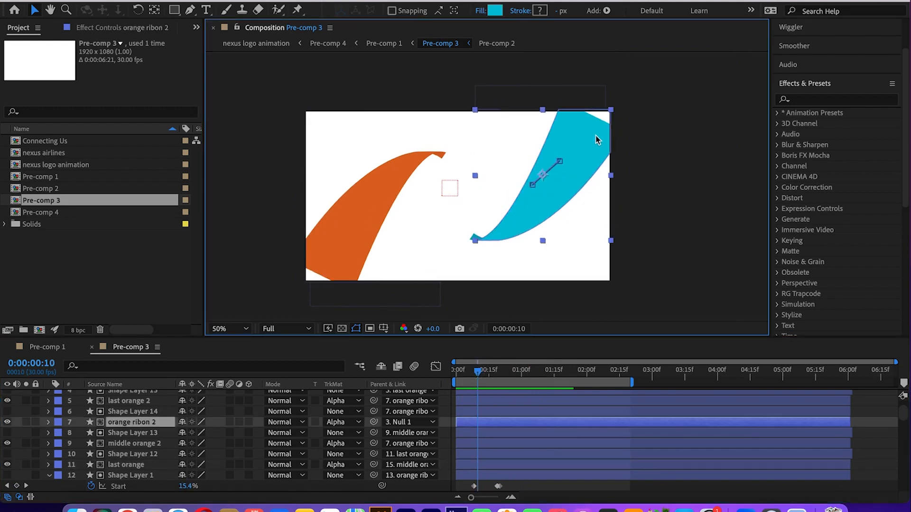
pyautogui.moveTo(126, 465)
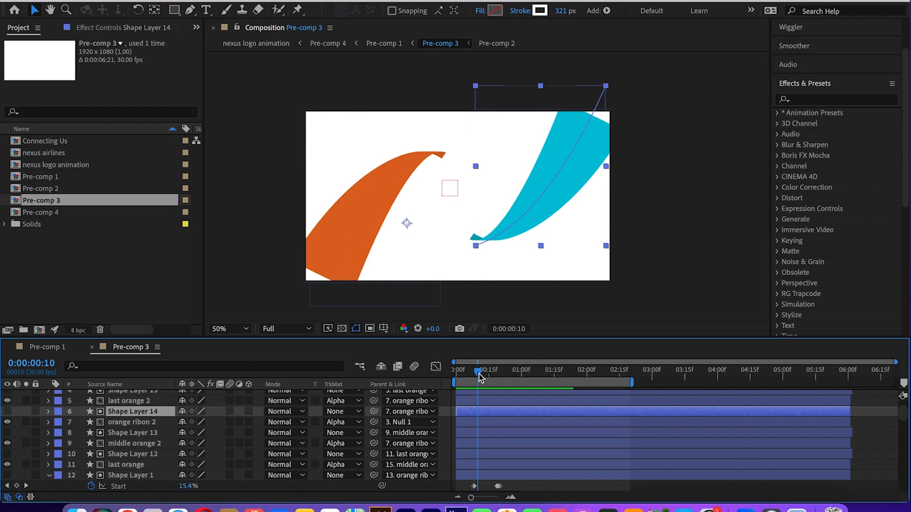
pyautogui.moveTo(475, 375); pyautogui.dragTo(505, 375)
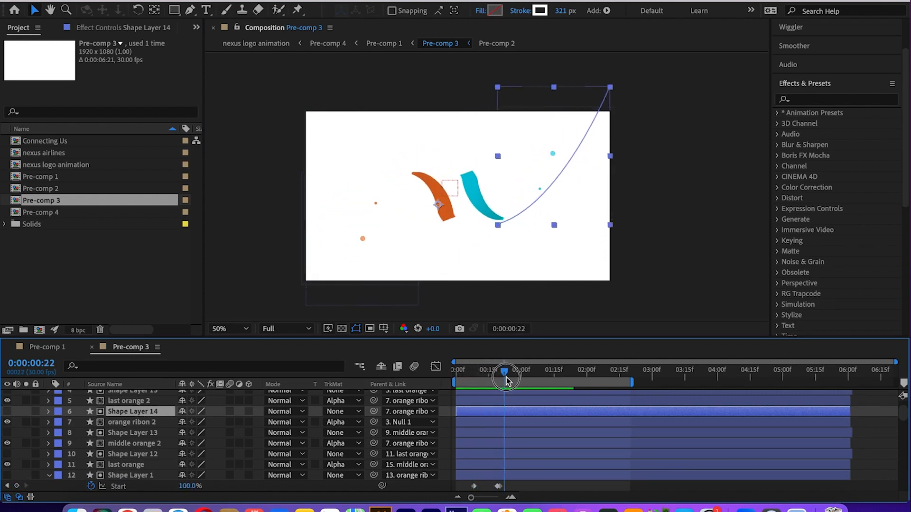
pyautogui.moveTo(504, 378); pyautogui.dragTo(583, 379)
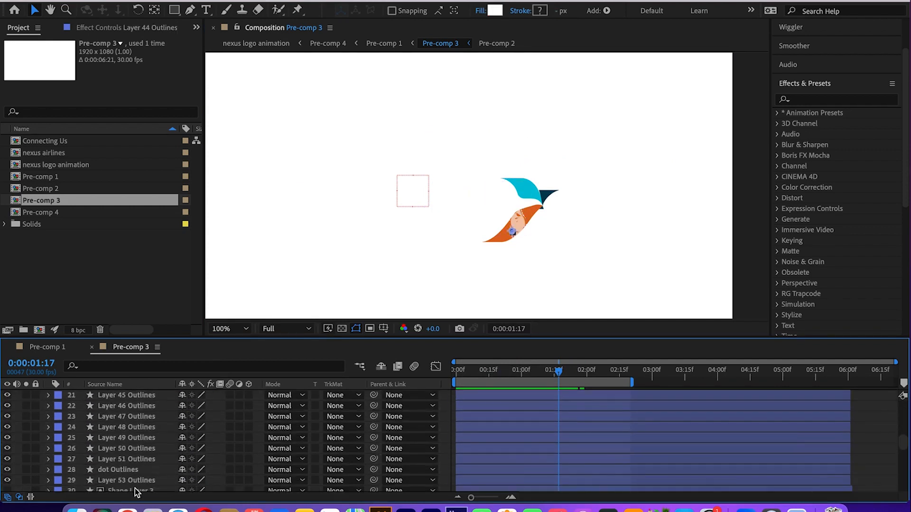
# - Expand the blue ribon layer down to Contents > Group 1 > Path 1 keyframes
pyautogui.click(124, 437)
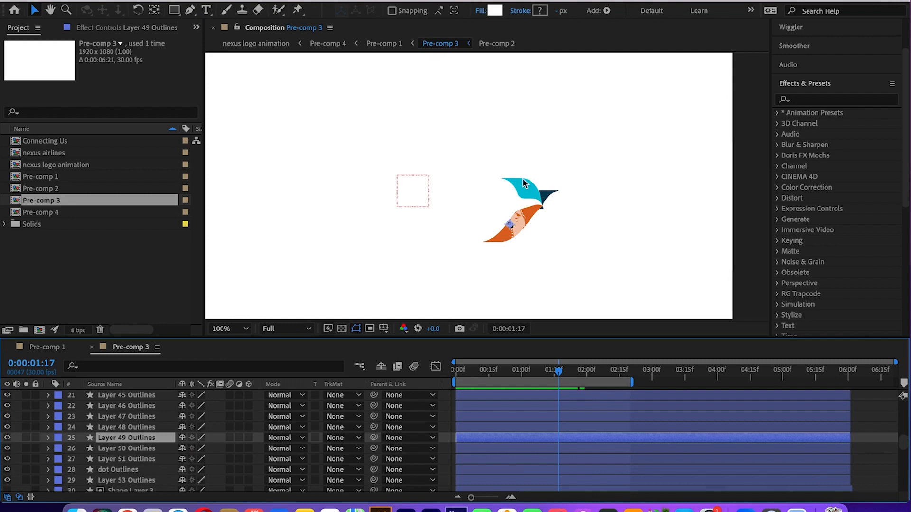
pyautogui.moveTo(556, 204)
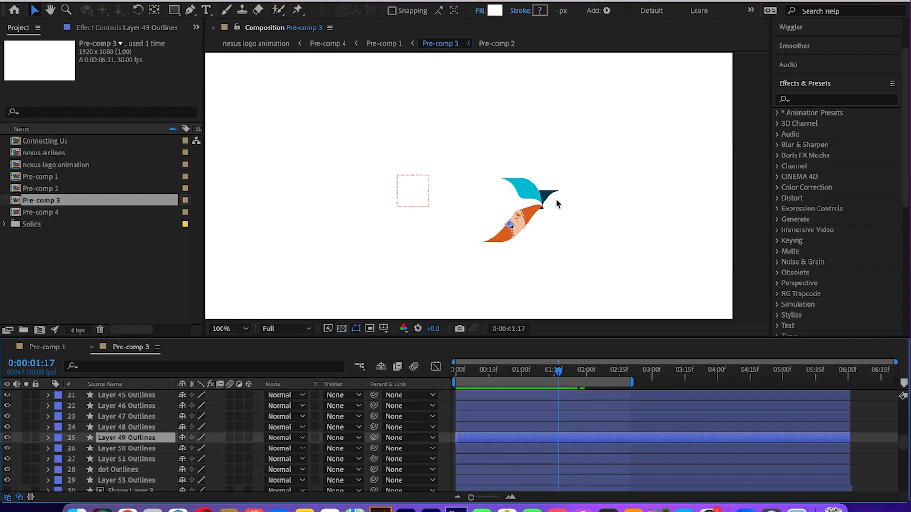
pyautogui.moveTo(134, 455)
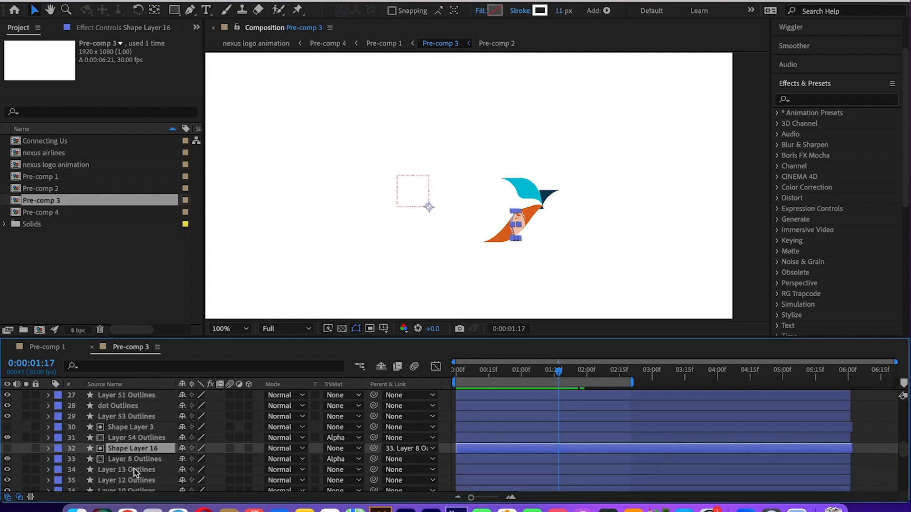
pyautogui.scroll(-3)
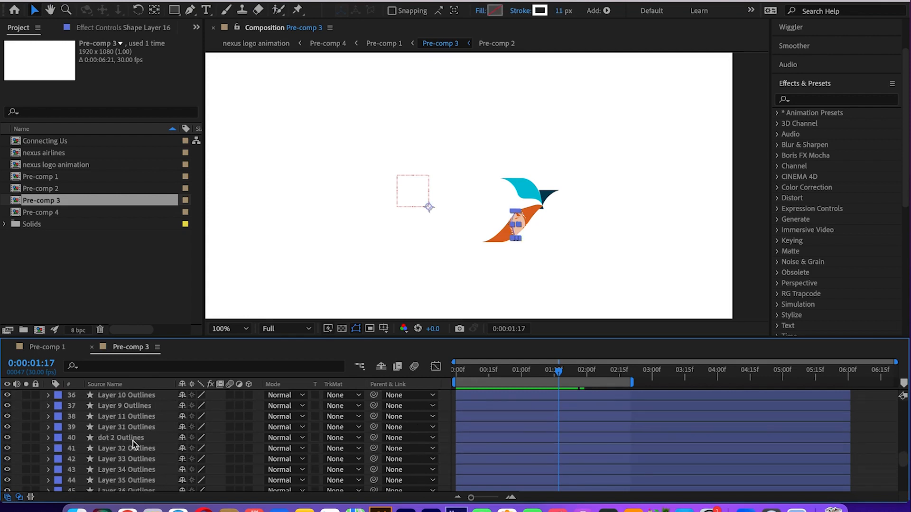
pyautogui.click(127, 437)
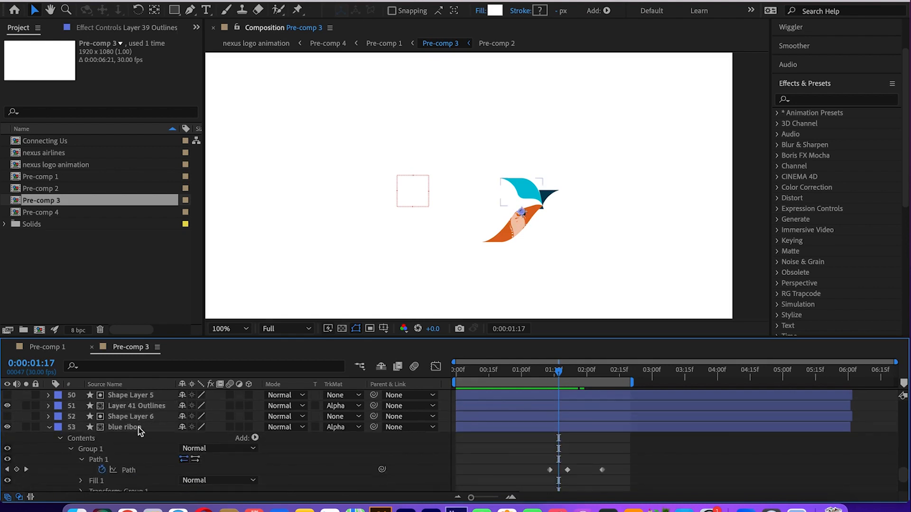
# - Select the blue ribon layer, advance to 0:00:02:07, and switch to the nexus airlines composition
pyautogui.click(131, 416)
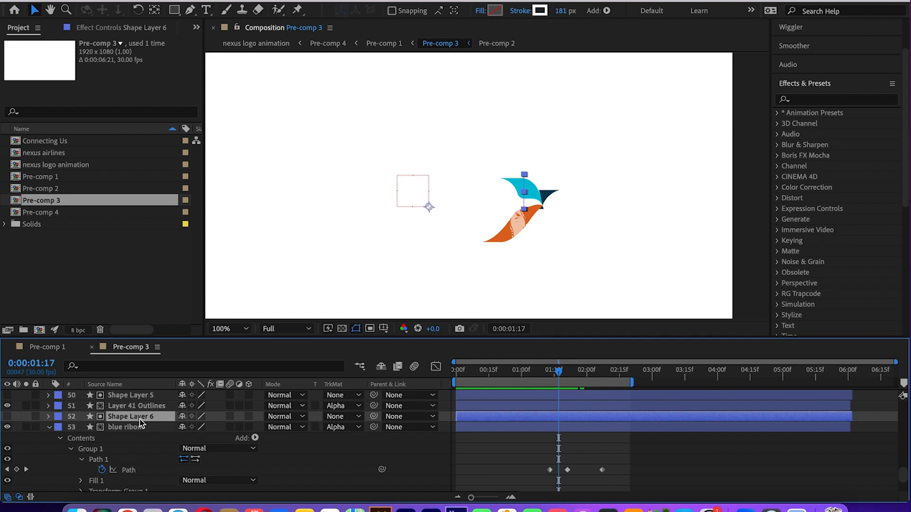
pyautogui.click(125, 427)
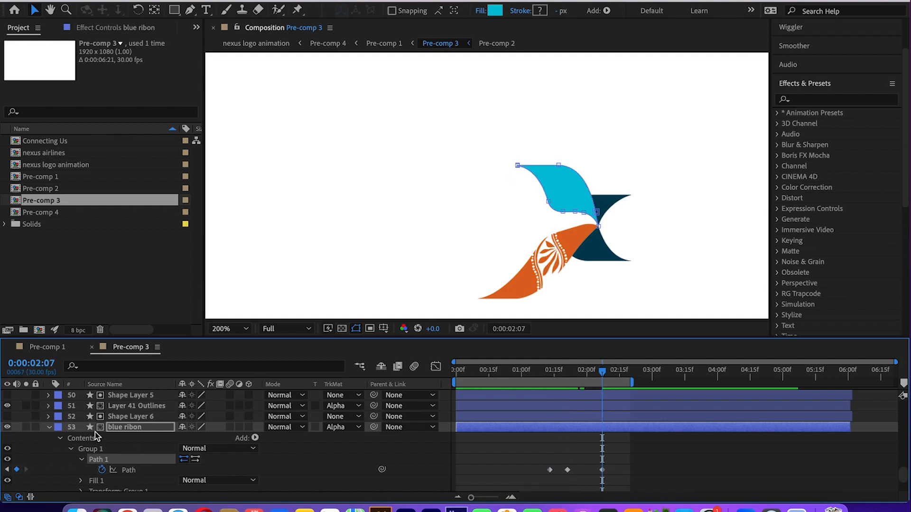
pyautogui.scroll(-3)
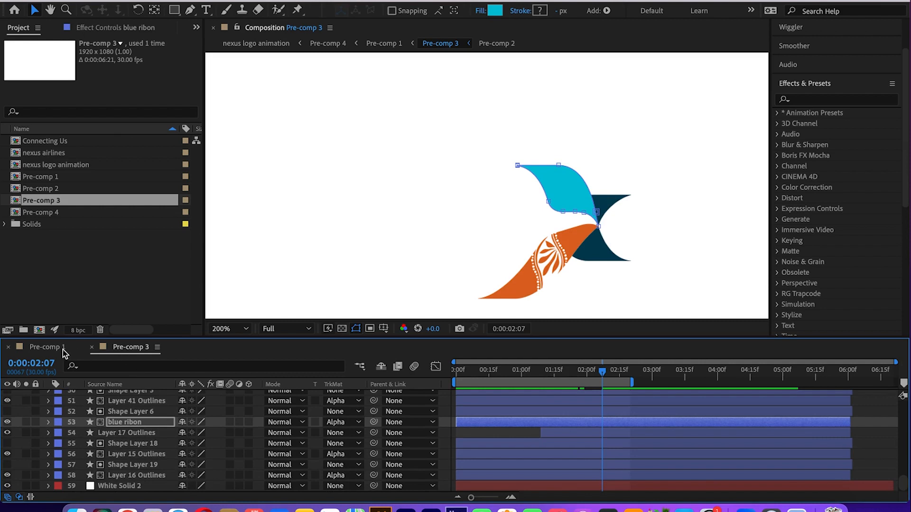
pyautogui.click(228, 329)
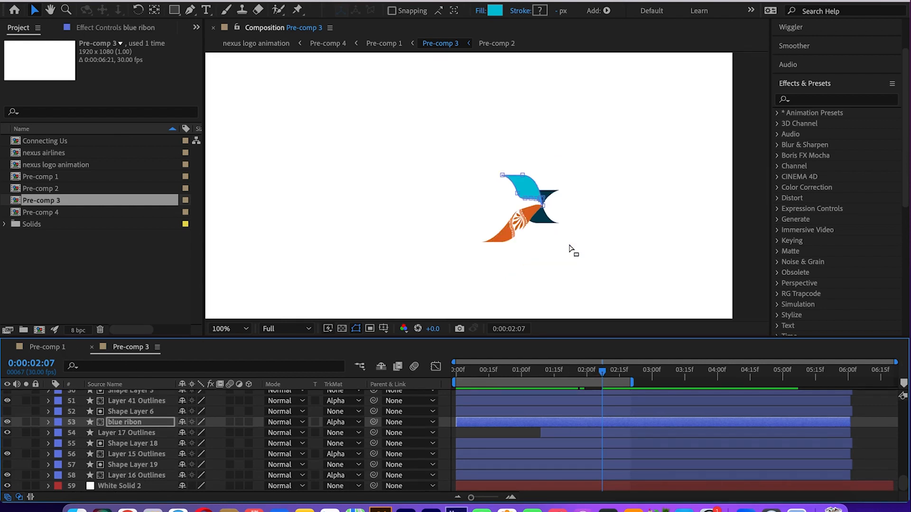
pyautogui.click(385, 43)
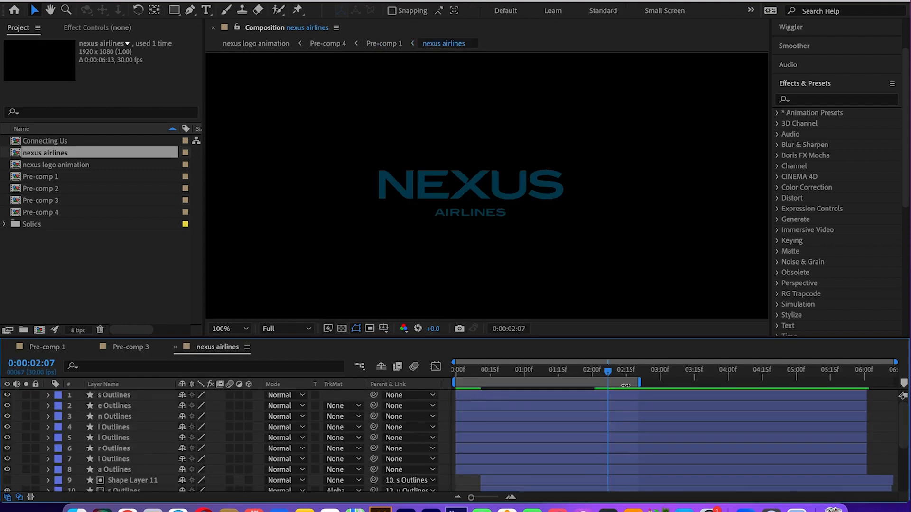
# - Scrub to 1:12 where the N is drawn and select Shape Layer 7
pyautogui.moveTo(608, 371); pyautogui.dragTo(534, 371)
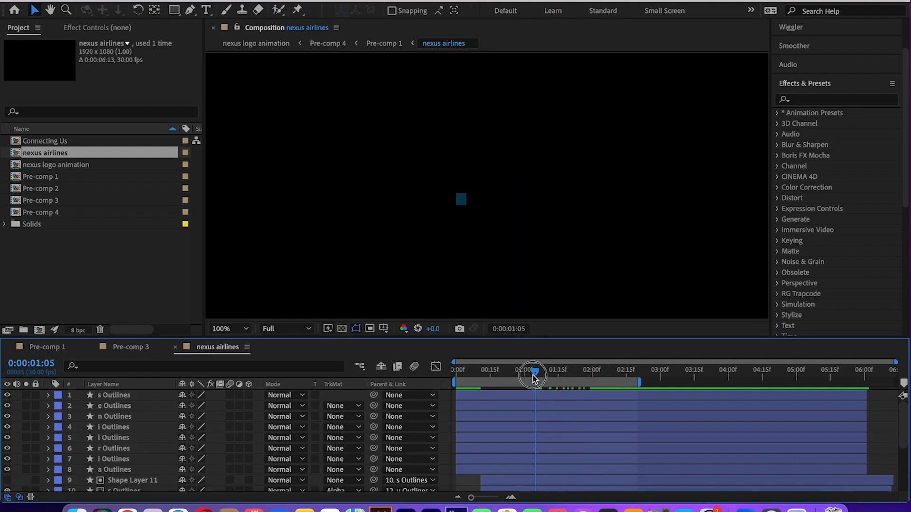
pyautogui.moveTo(533, 373); pyautogui.dragTo(551, 373)
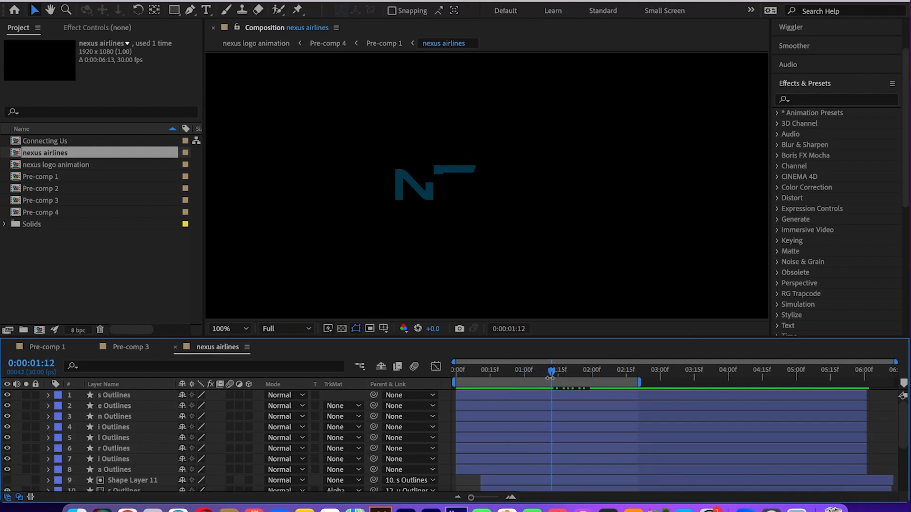
pyautogui.click(114, 448)
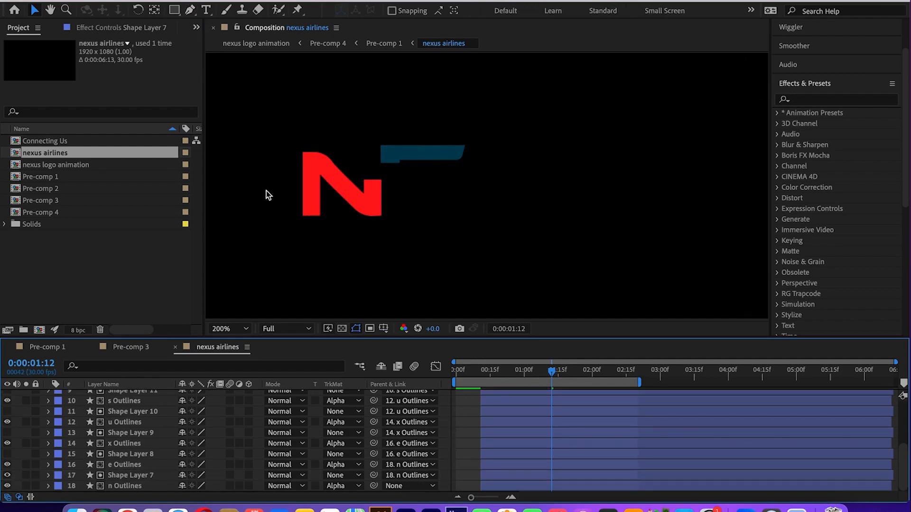
# - Set Shape Layer 12's fill to None, then select Shape Layer 7
pyautogui.click(191, 10)
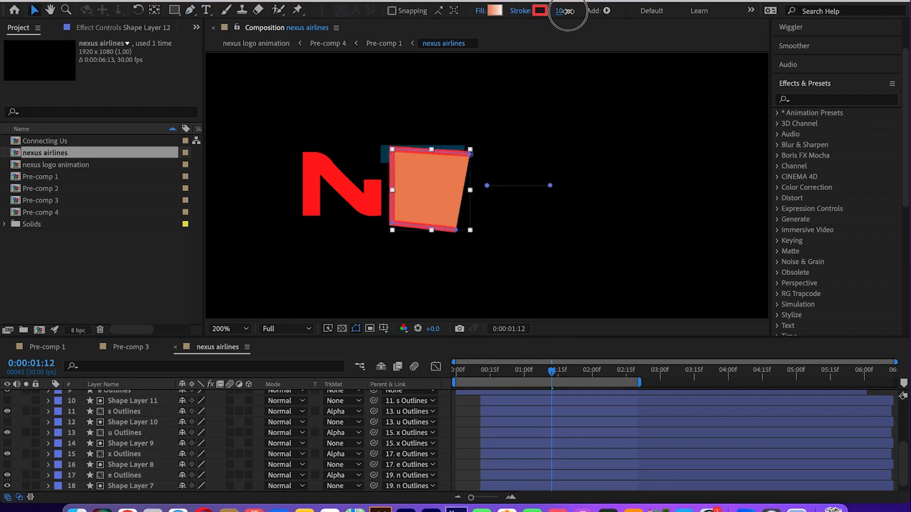
pyautogui.click(499, 11)
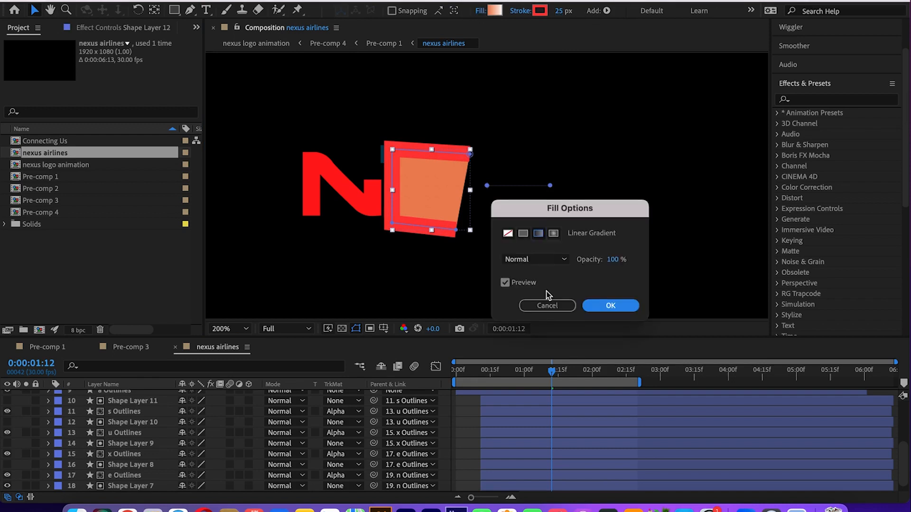
pyautogui.click(507, 233)
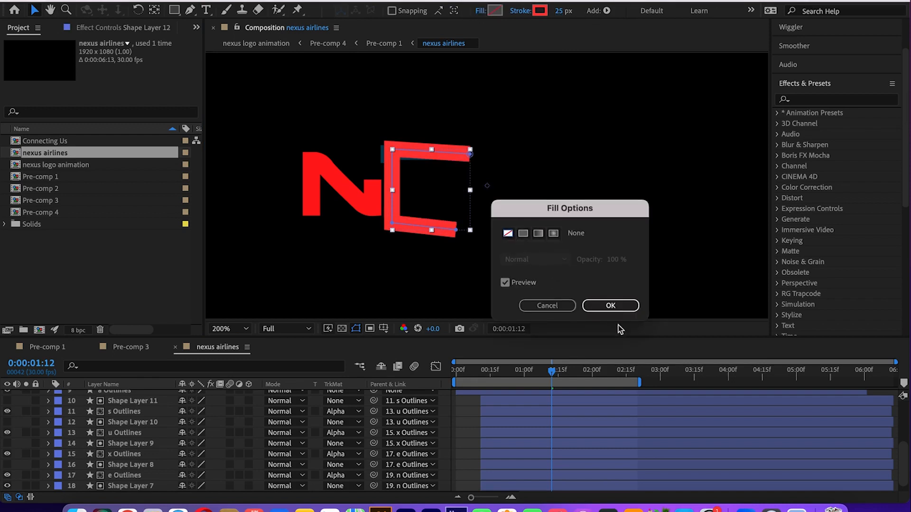
pyautogui.click(611, 306)
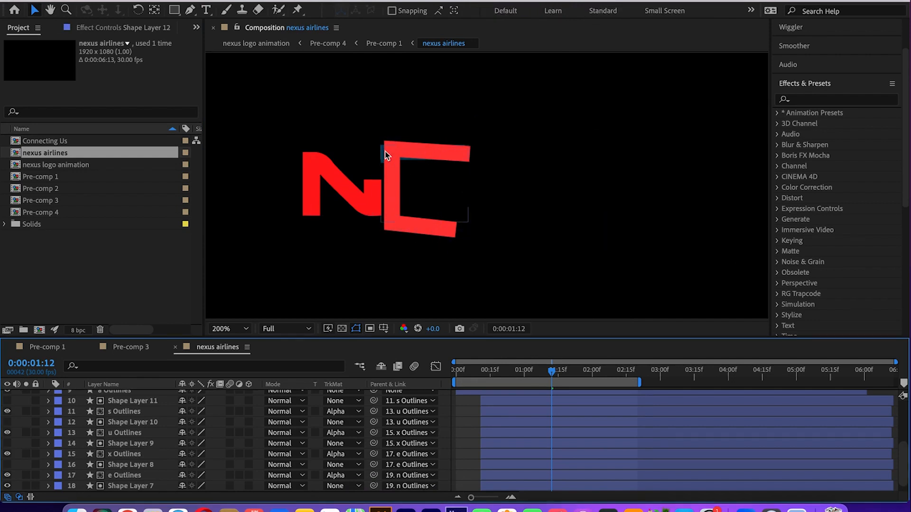
pyautogui.click(122, 395)
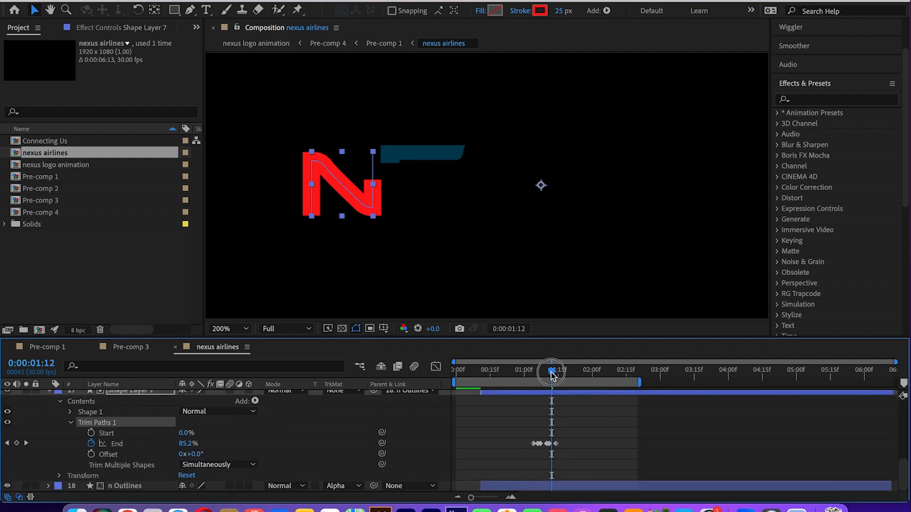
# - Scrub back and forward to preview Shape Layer 7's red stroke tracing the N
pyautogui.moveTo(552, 373); pyautogui.dragTo(537, 373)
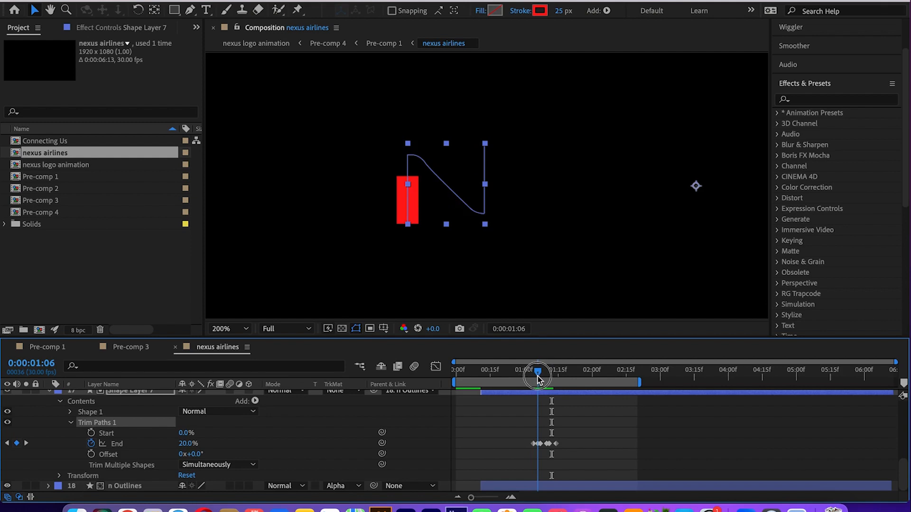
pyautogui.moveTo(537, 373); pyautogui.dragTo(551, 373)
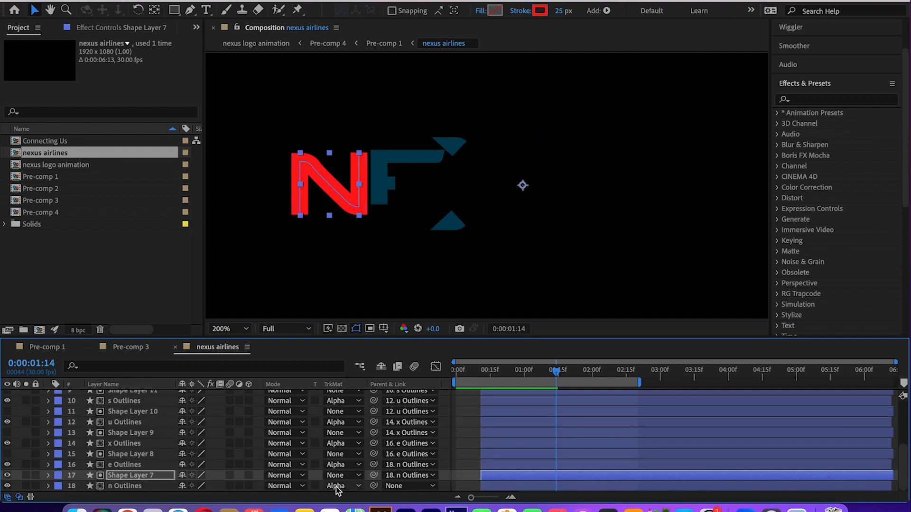
# - Select n Outlines and Shape Layer 7, and scrub to watch the N slide into 'NEXU'
pyautogui.click(342, 422)
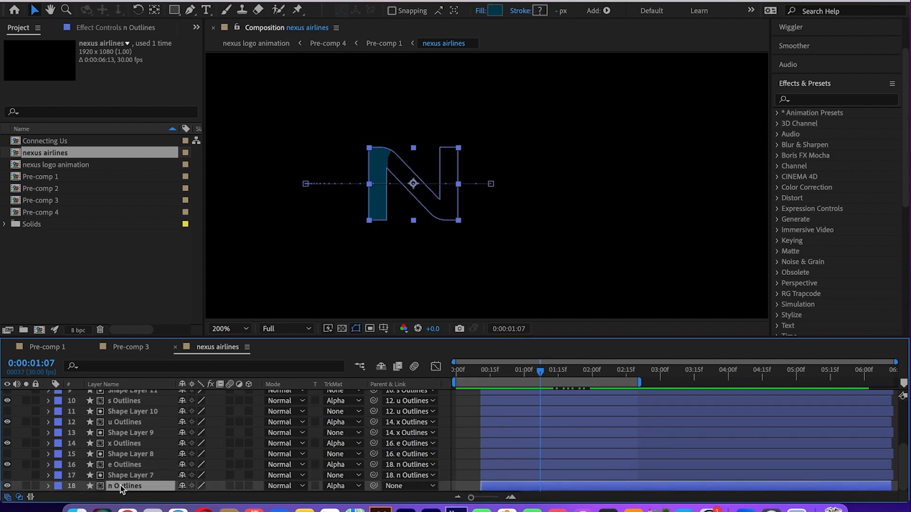
pyautogui.click(128, 474)
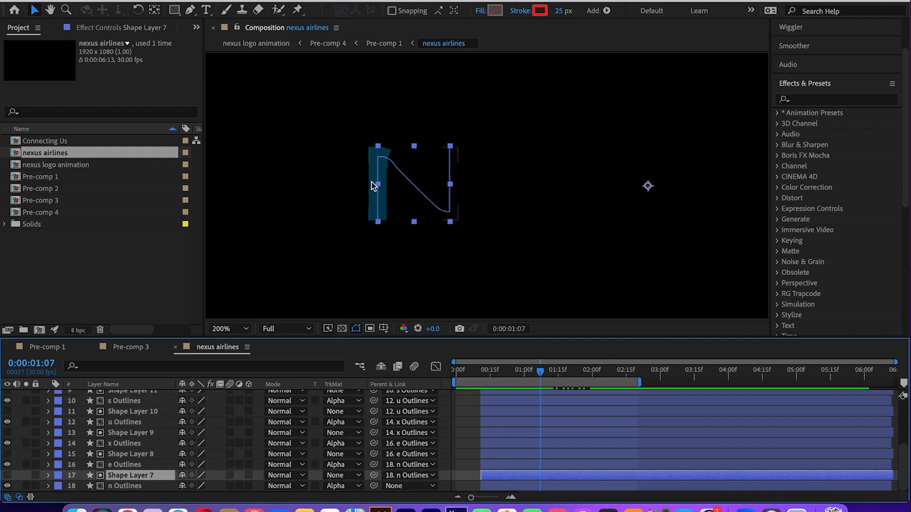
pyautogui.moveTo(539, 370); pyautogui.dragTo(549, 372)
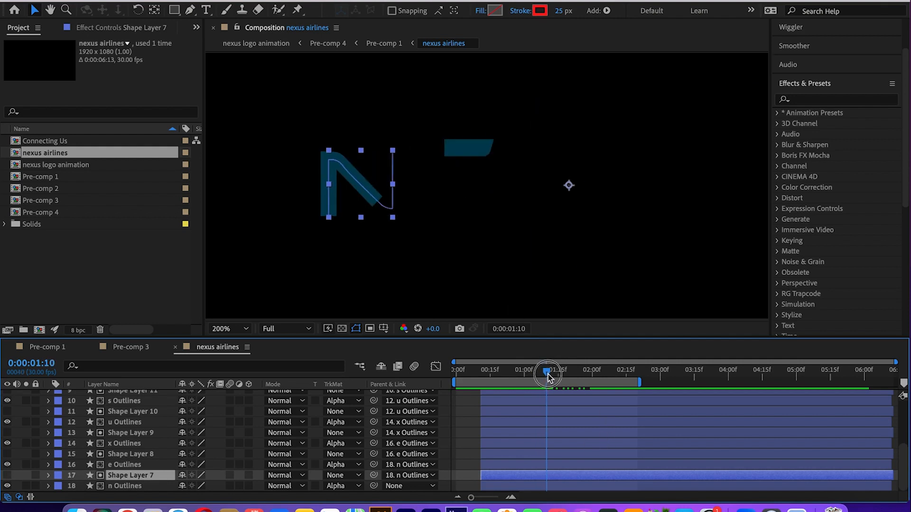
pyautogui.moveTo(547, 376); pyautogui.dragTo(572, 375)
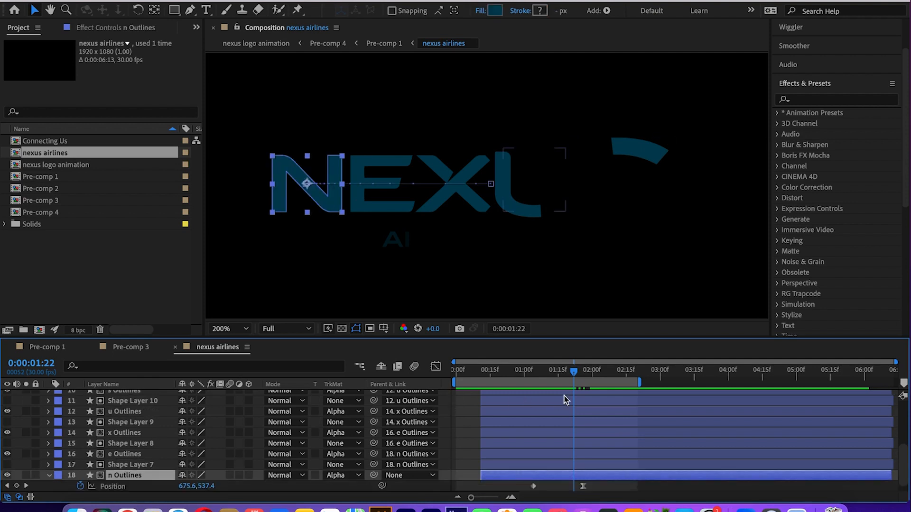
pyautogui.moveTo(572, 373); pyautogui.dragTo(541, 374)
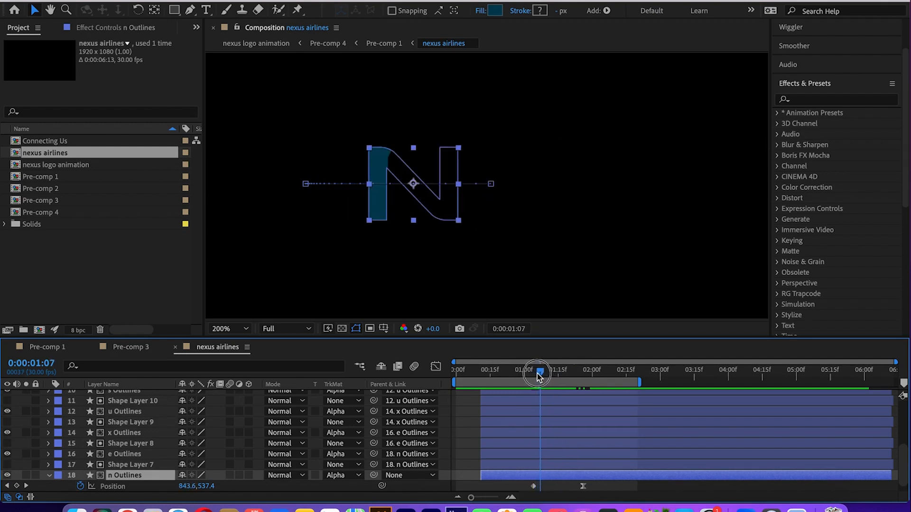
pyautogui.moveTo(538, 374); pyautogui.dragTo(572, 374)
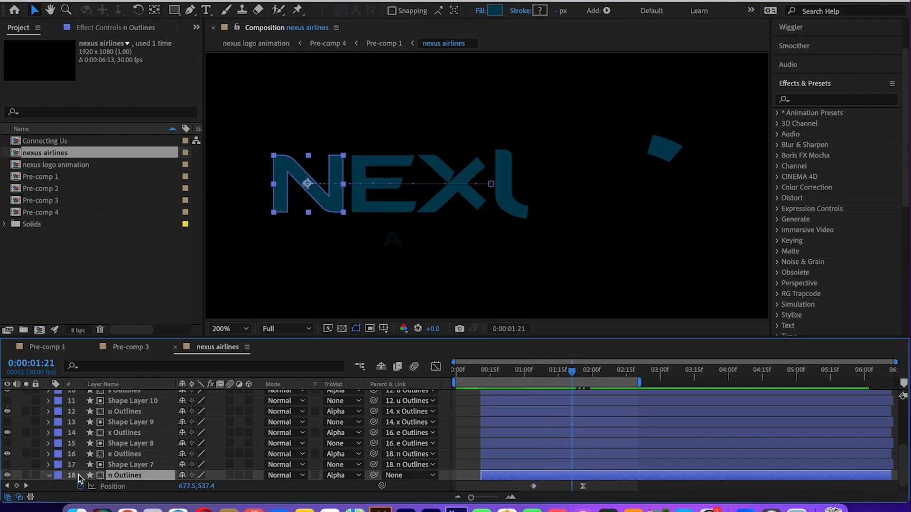
pyautogui.click(124, 464)
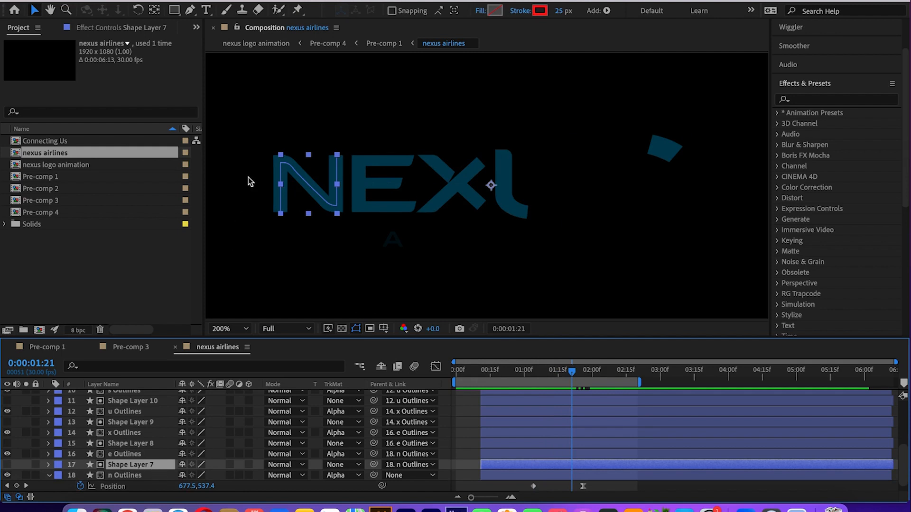
pyautogui.click(131, 443)
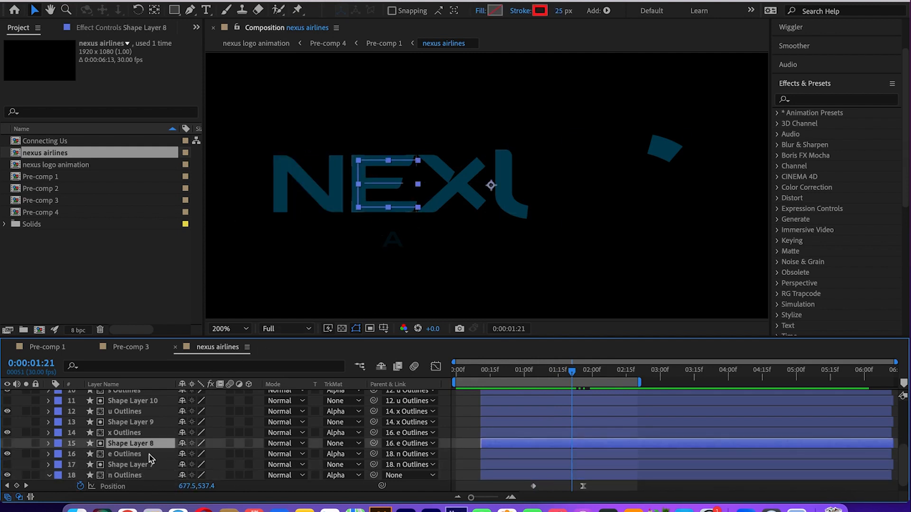
pyautogui.click(125, 432)
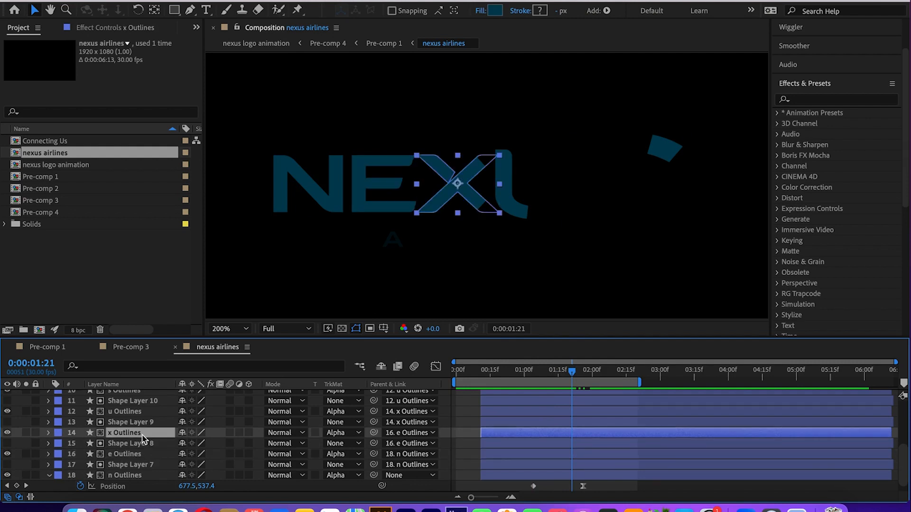
pyautogui.click(131, 444)
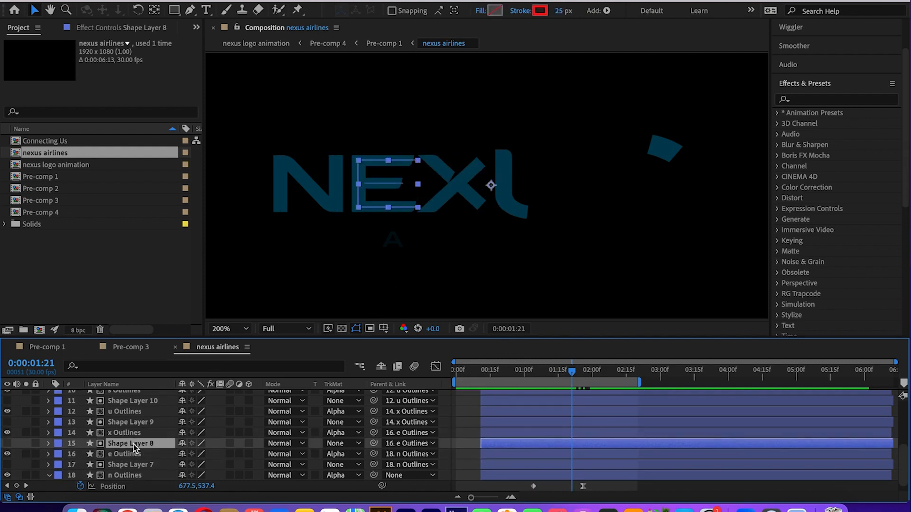
pyautogui.click(124, 433)
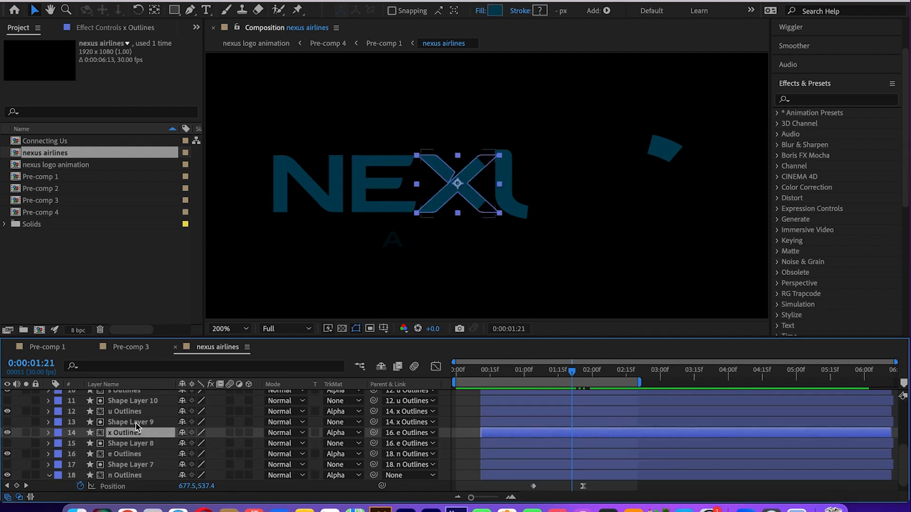
pyautogui.click(129, 422)
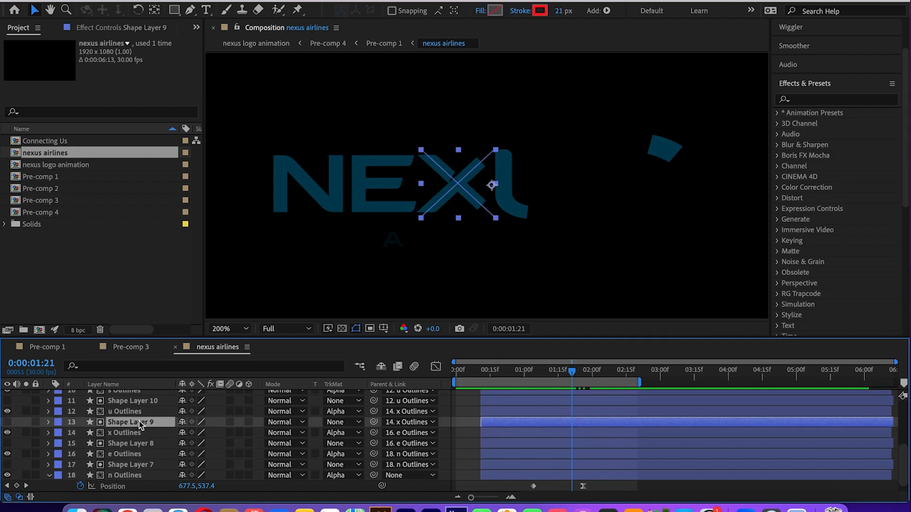
pyautogui.click(124, 432)
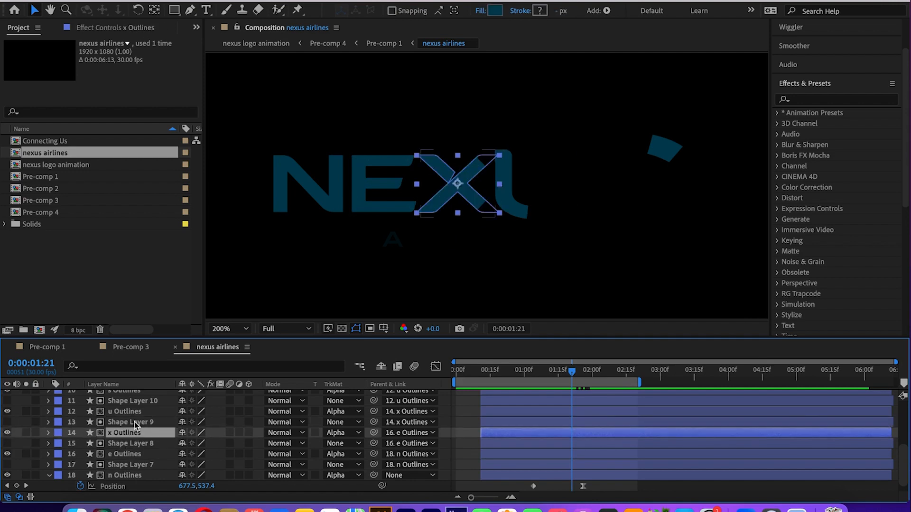
pyautogui.click(124, 412)
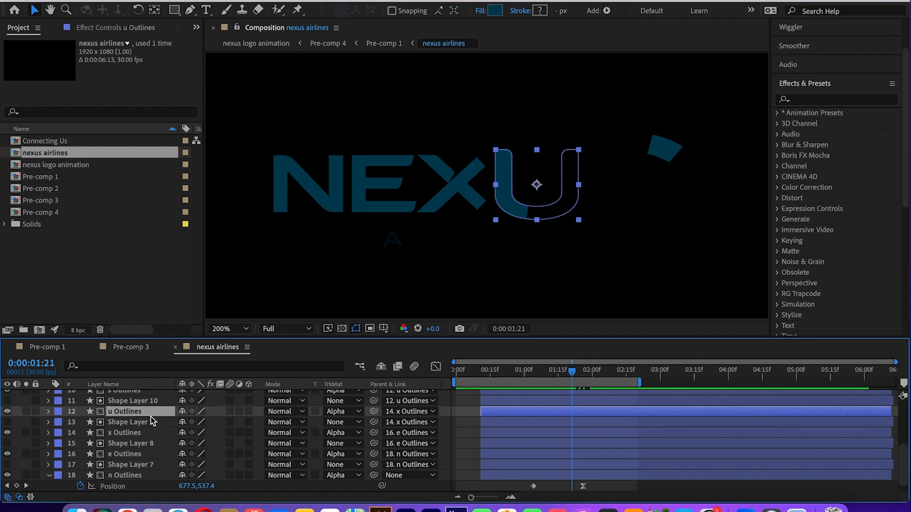
pyautogui.scroll(-3)
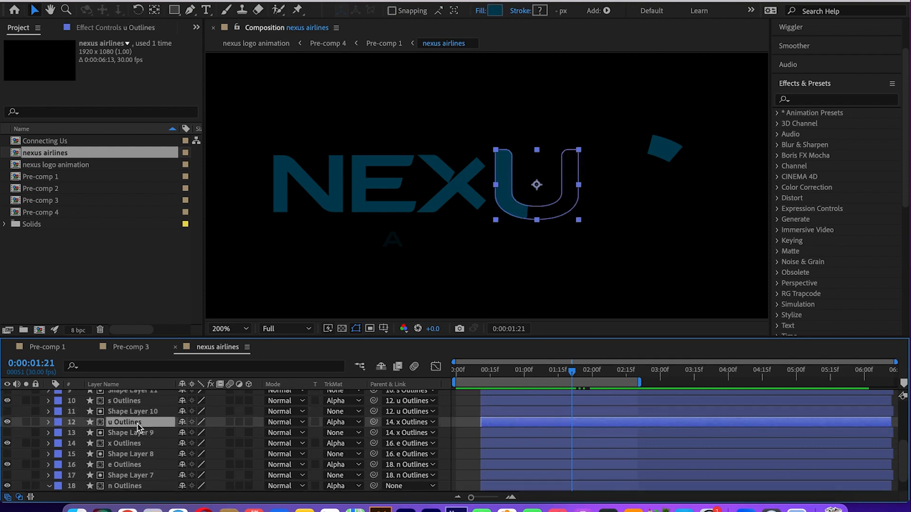
pyautogui.moveTo(191, 401); pyautogui.dragTo(373, 411)
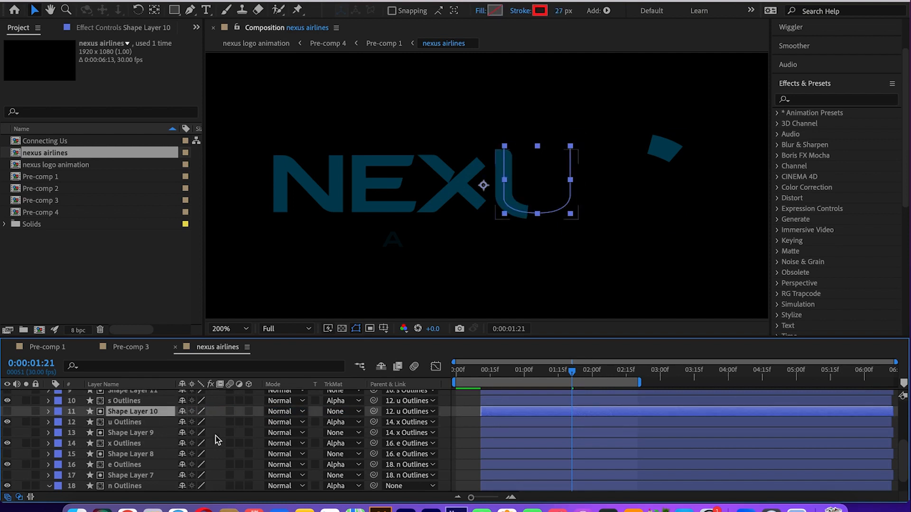
# - Show the letter layers' Scale keyframes and scrub to see x and e shrink to 100%
pyautogui.click(124, 464)
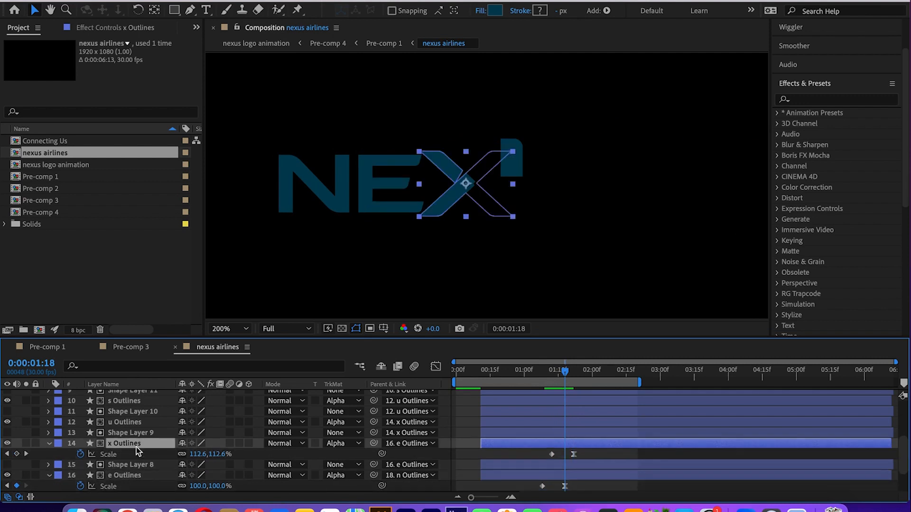
pyautogui.click(124, 421)
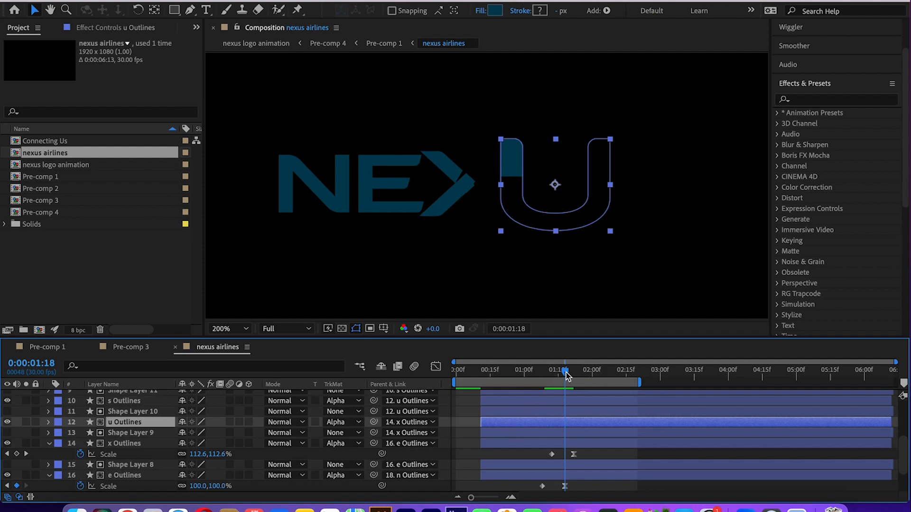
pyautogui.moveTo(567, 372); pyautogui.dragTo(589, 372)
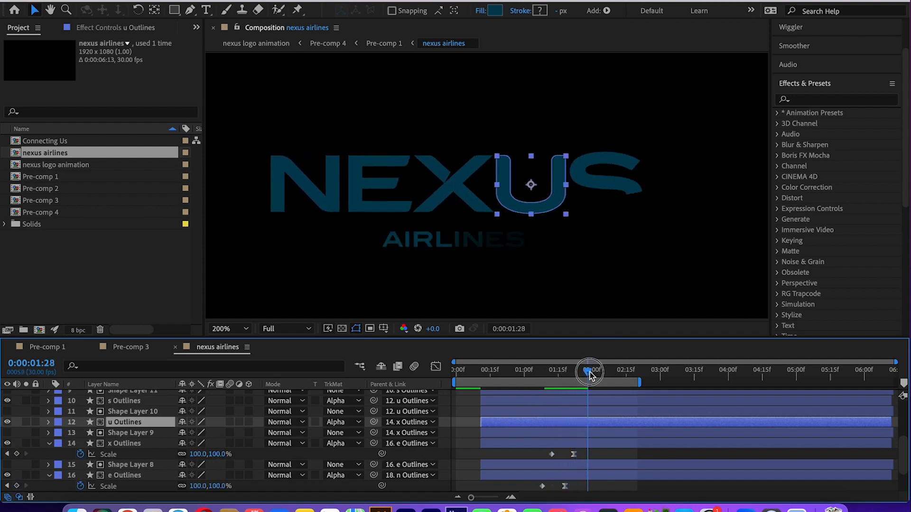
pyautogui.moveTo(589, 371); pyautogui.dragTo(559, 371)
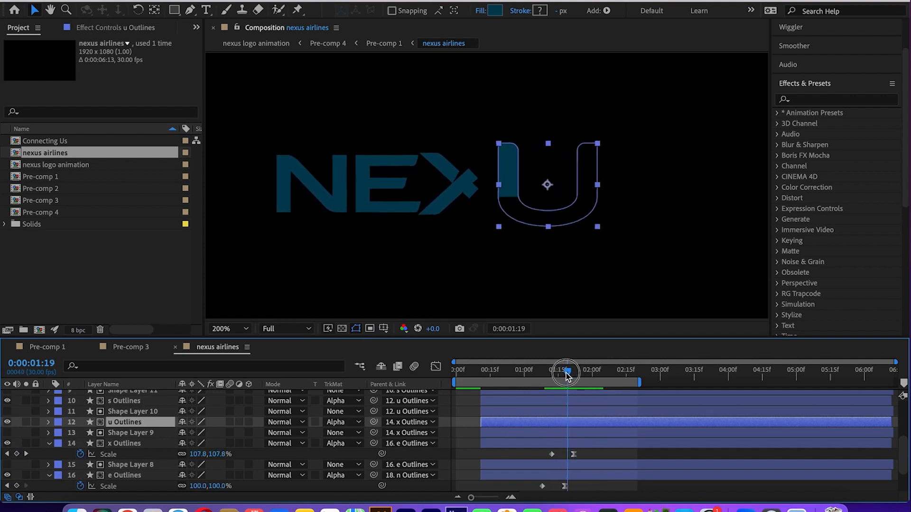
pyautogui.moveTo(568, 371); pyautogui.dragTo(562, 371)
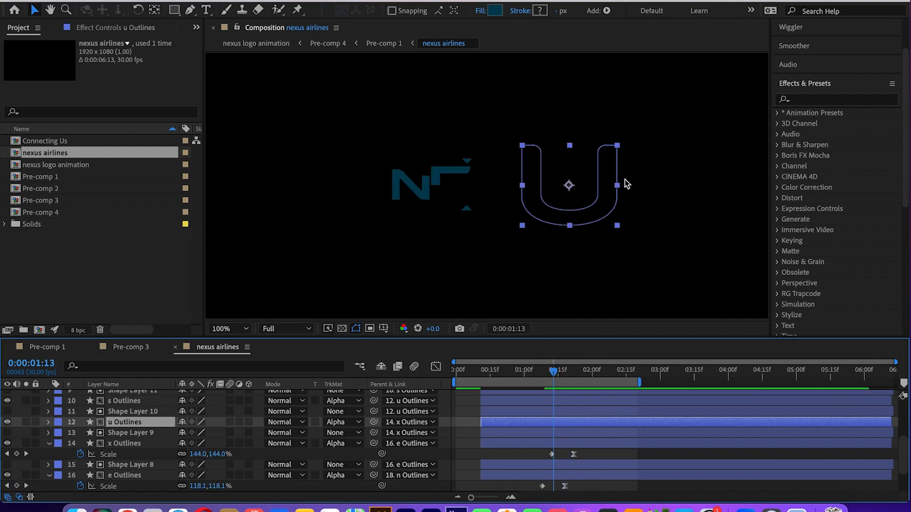
pyautogui.click(221, 329)
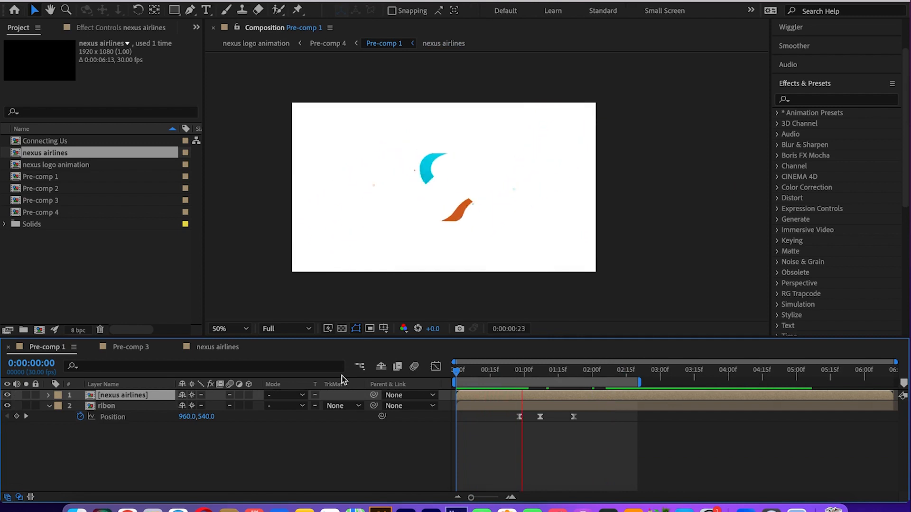
# - Play the Pre-comp 1 preview twice, selecting the ribon layer and then the nexus airlines wordmark
pyautogui.click(456, 370)
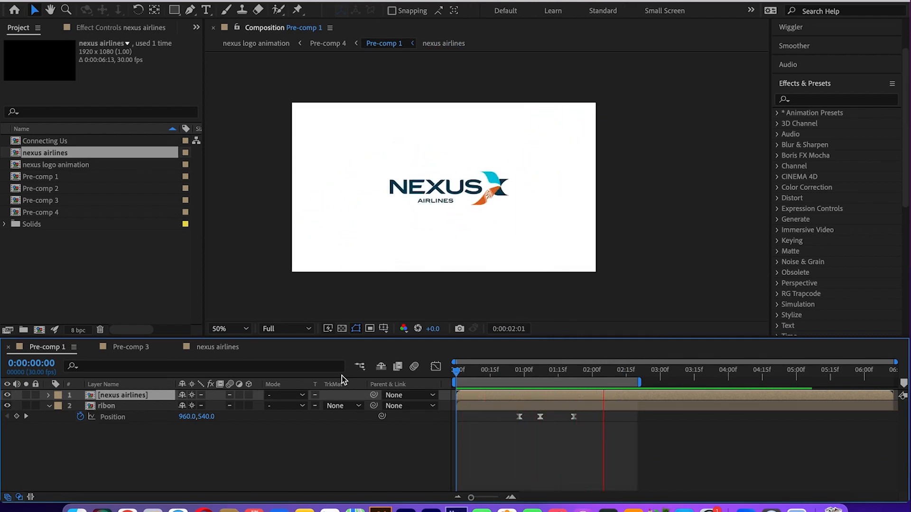
pyautogui.click(467, 371)
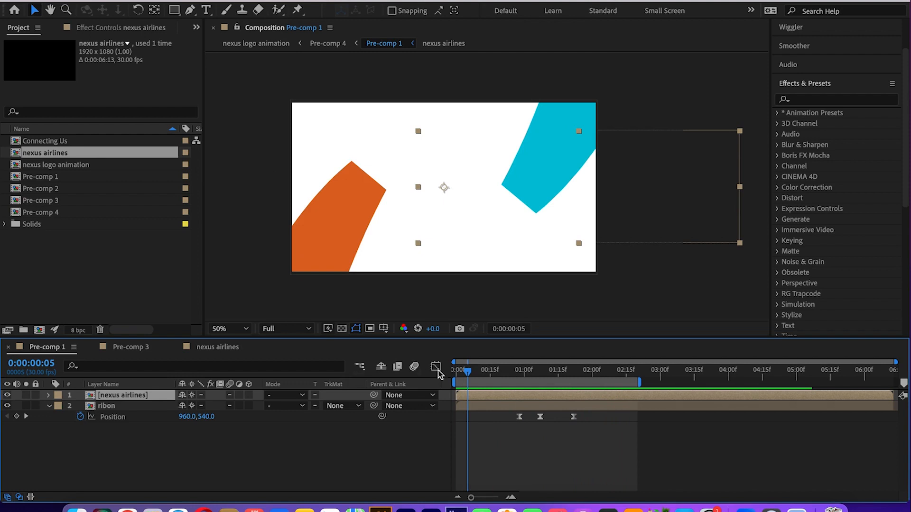
pyautogui.click(455, 370)
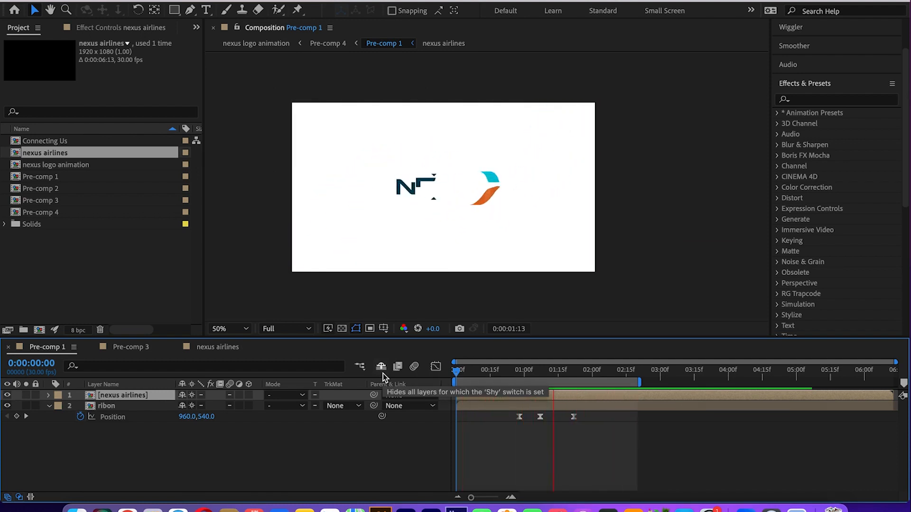
pyautogui.click(578, 370)
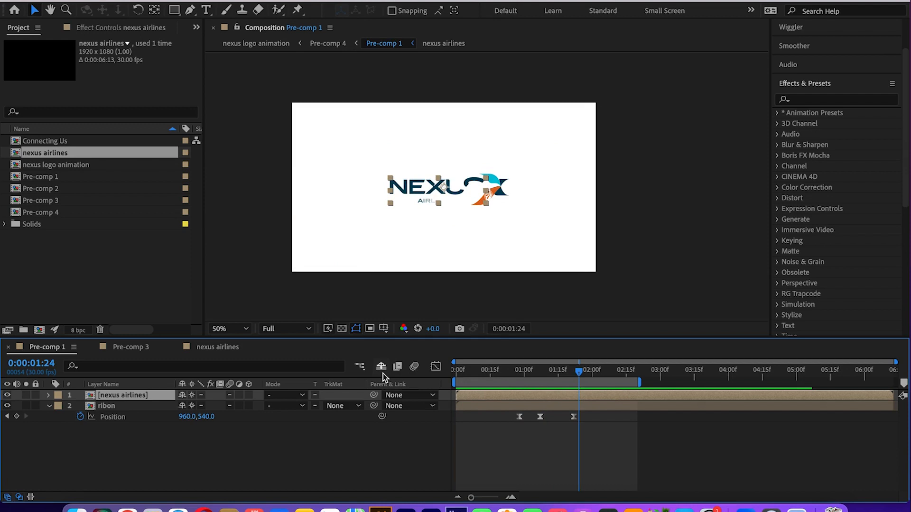